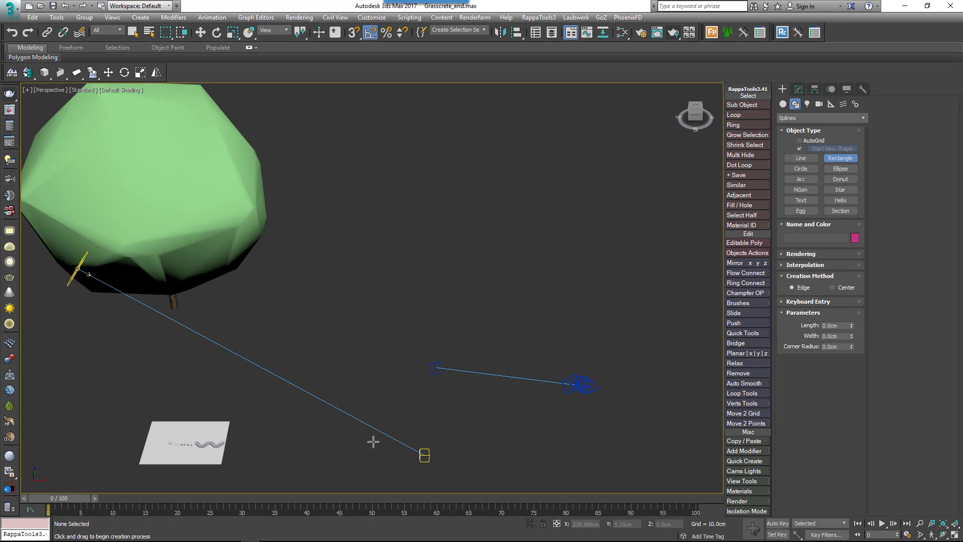
mouse_move(347, 446)
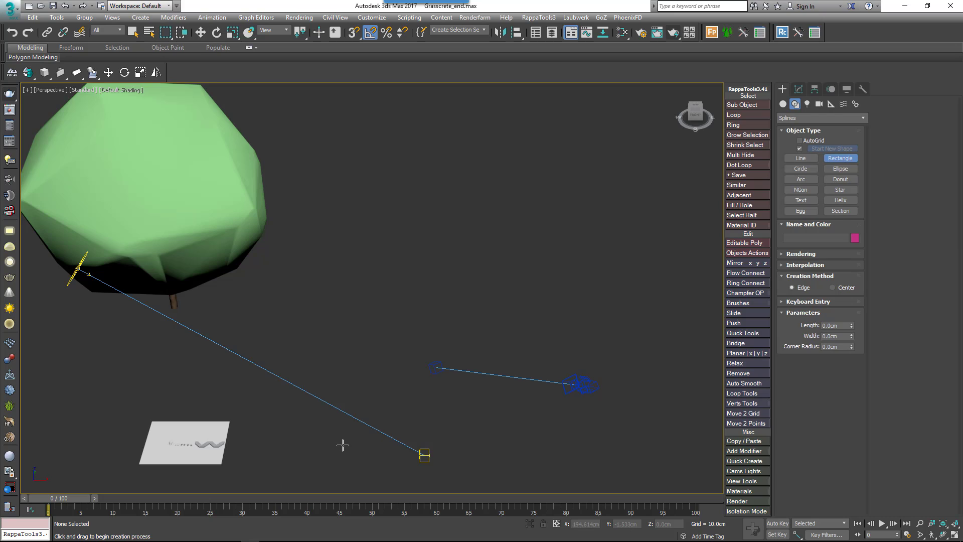
mouse_move(256, 462)
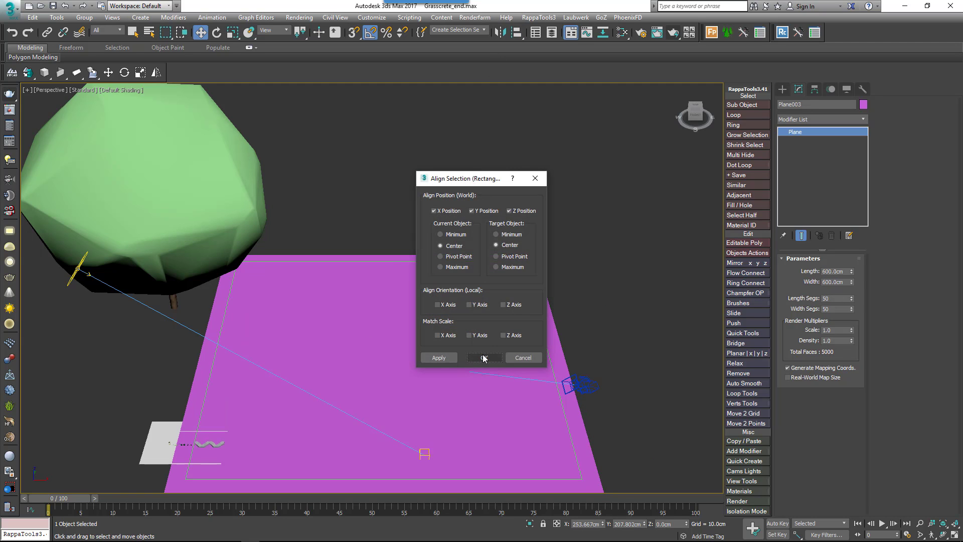
- Centre the plane on the rectangle, then add Noise with 30 cm Z strength and adjusted scale
left_click(484, 358)
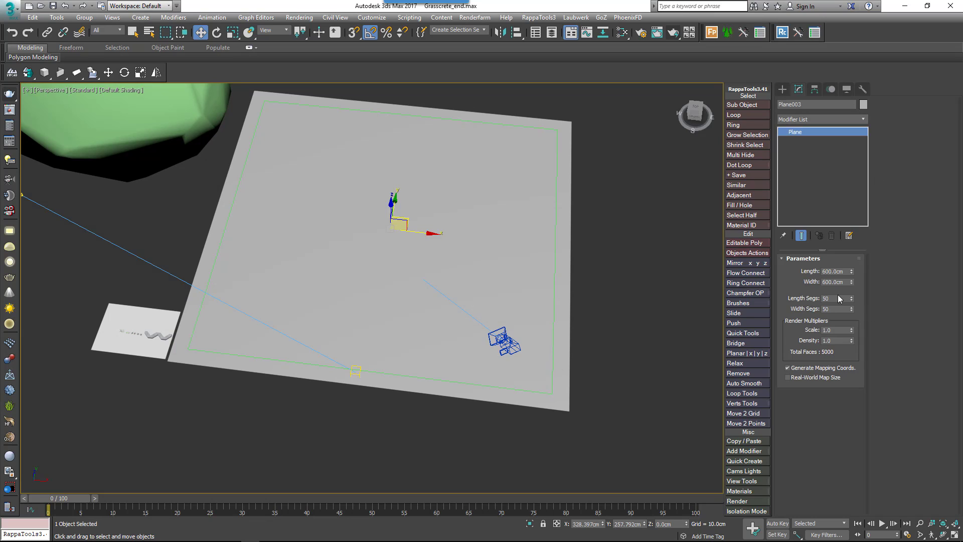
left_click(835, 308)
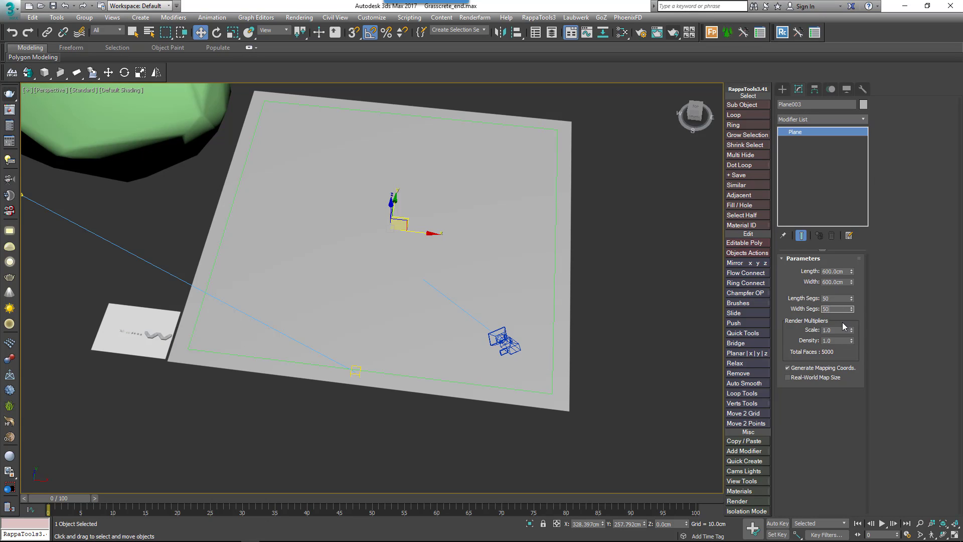
left_click(822, 119)
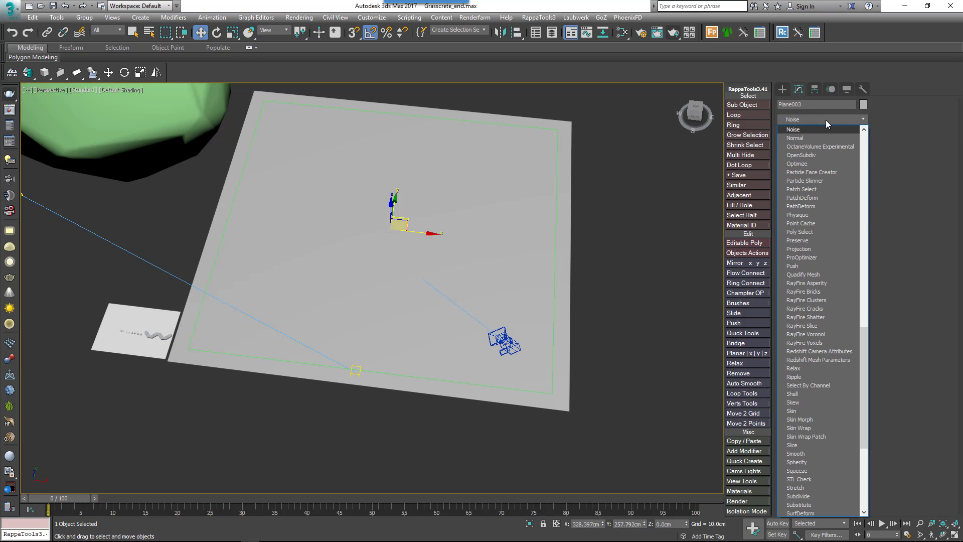
left_click(794, 129)
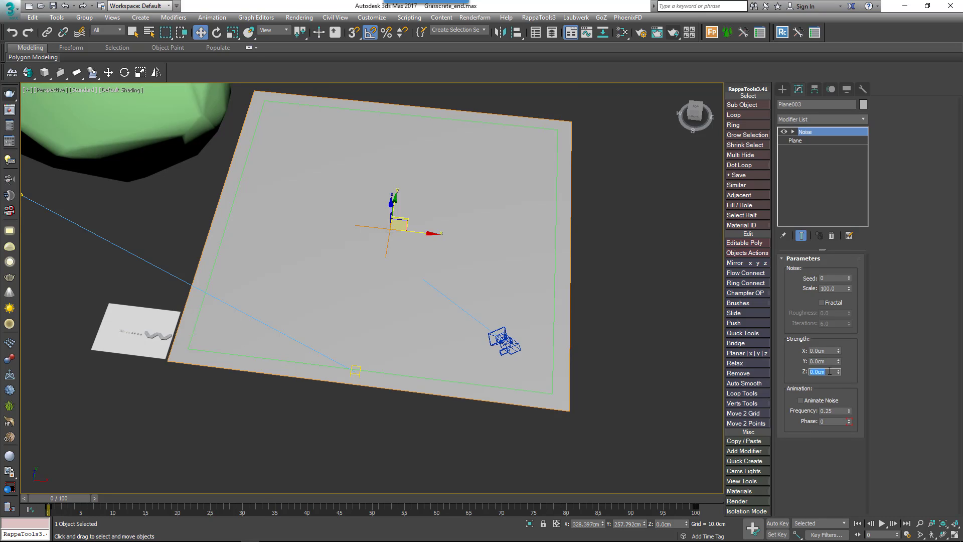
type("100.0")
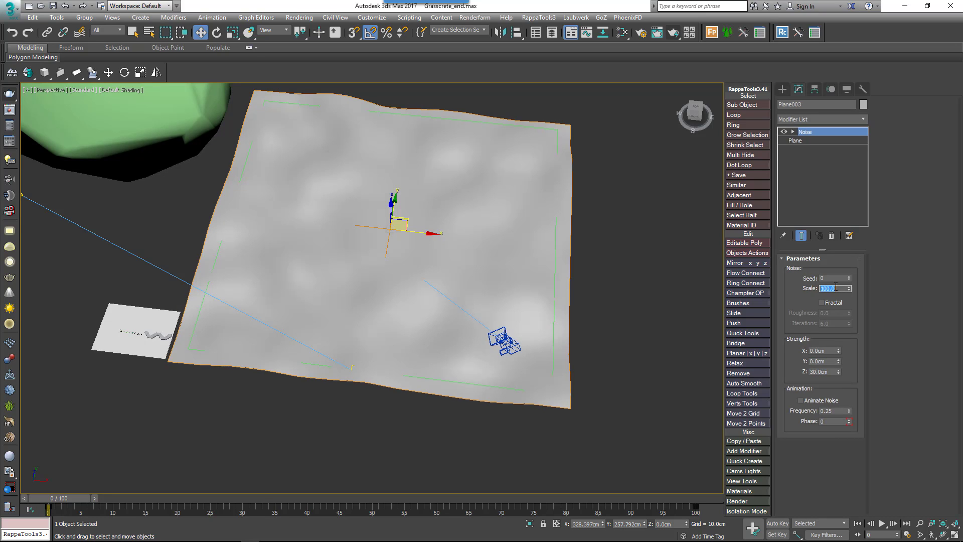
type("200.0")
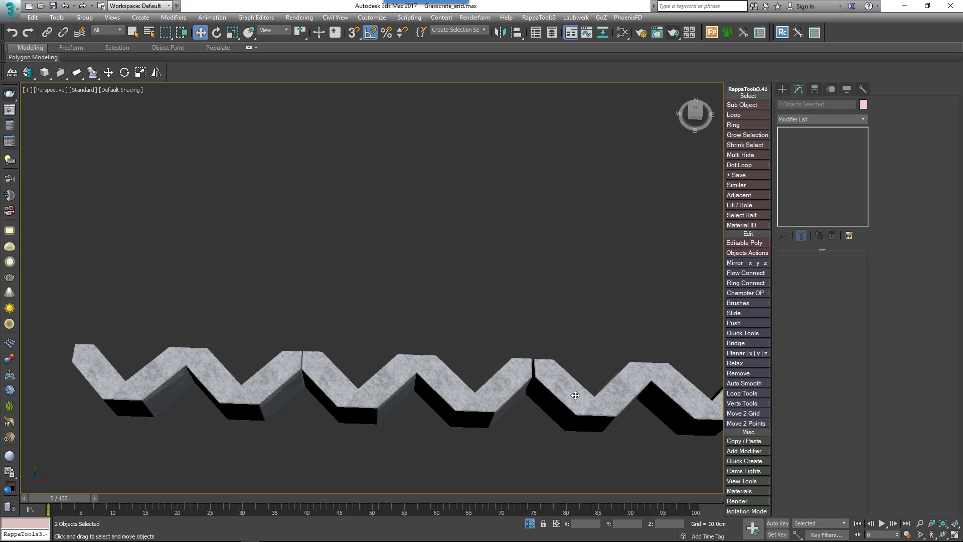
- Mirror the selected zigzag strips along Y as a copy to complete the diamond-gap grid
left_click(734, 262)
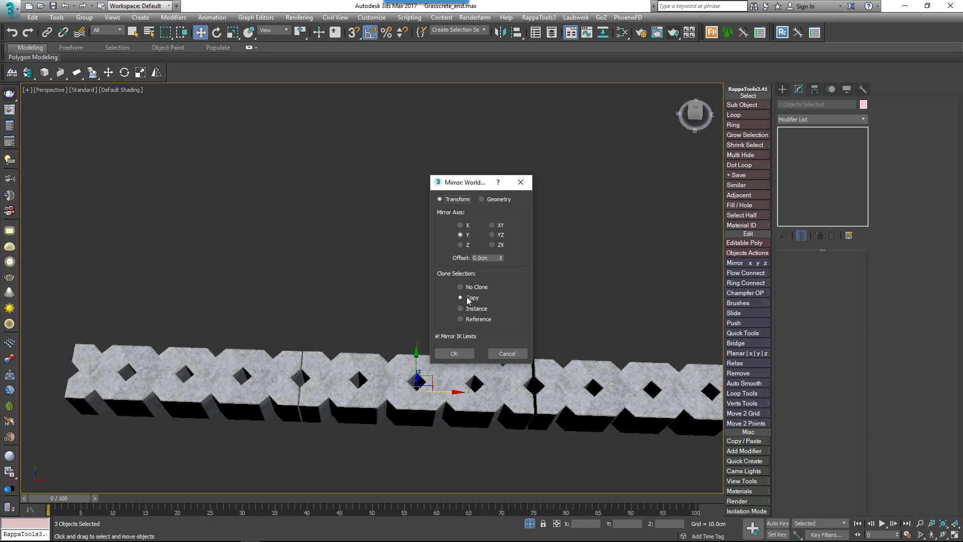
left_click(454, 354)
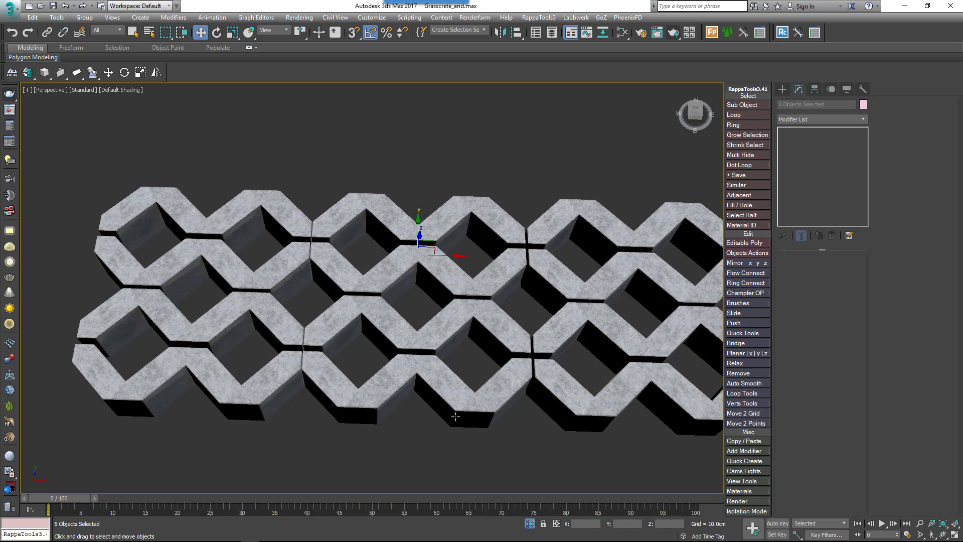
mouse_move(456, 417)
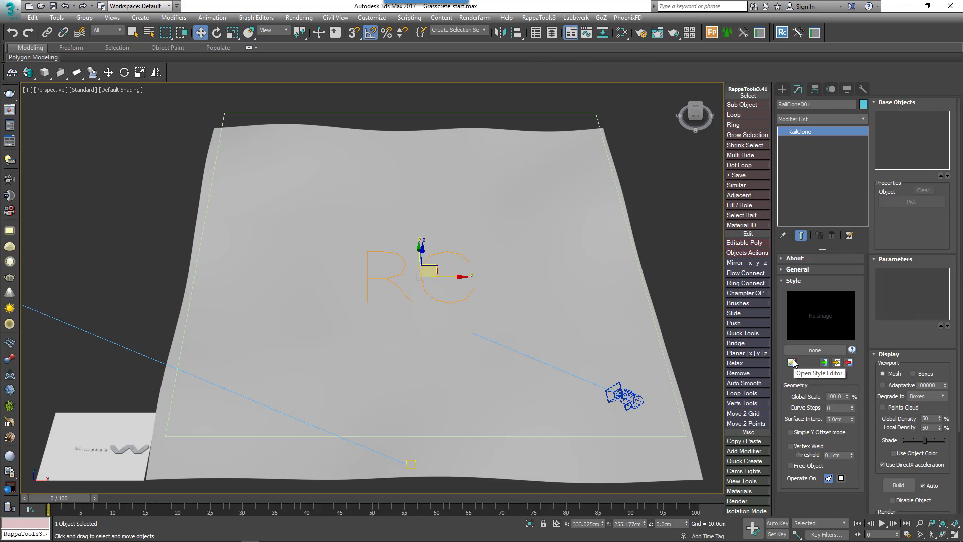
- In the RailClone Style Editor, add an Array 2S generator with Extend X/Y Size to Area enabled
left_click(792, 362)
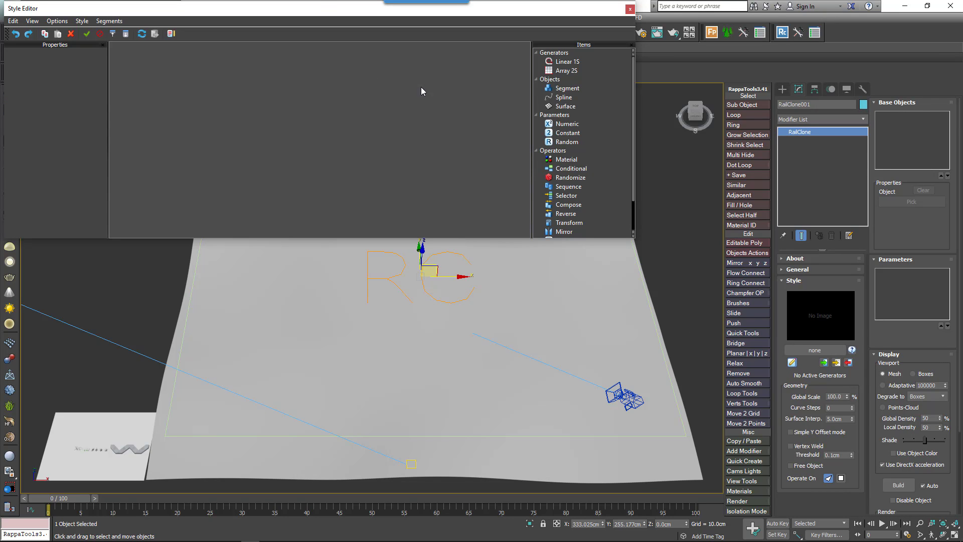
left_click(566, 70)
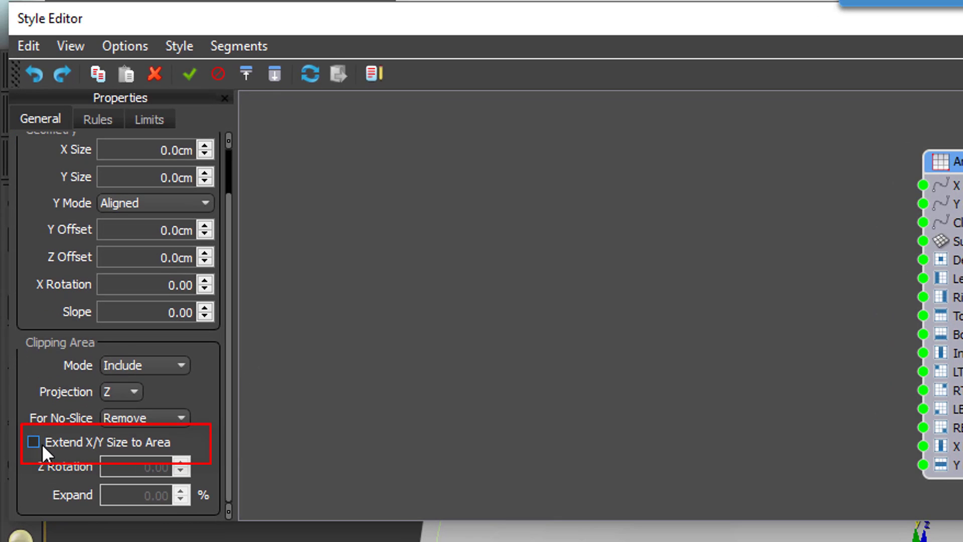
left_click(33, 441)
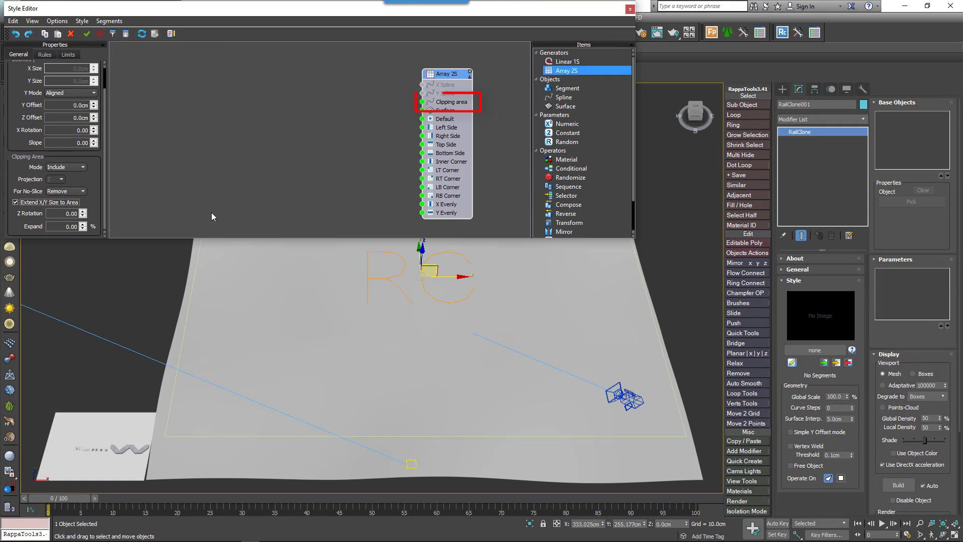
mouse_move(224, 216)
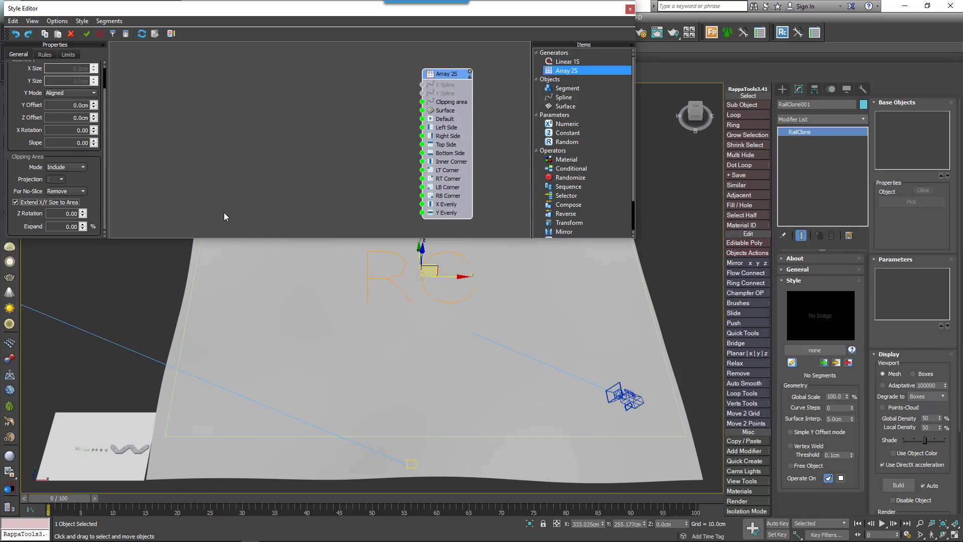
mouse_move(600, 128)
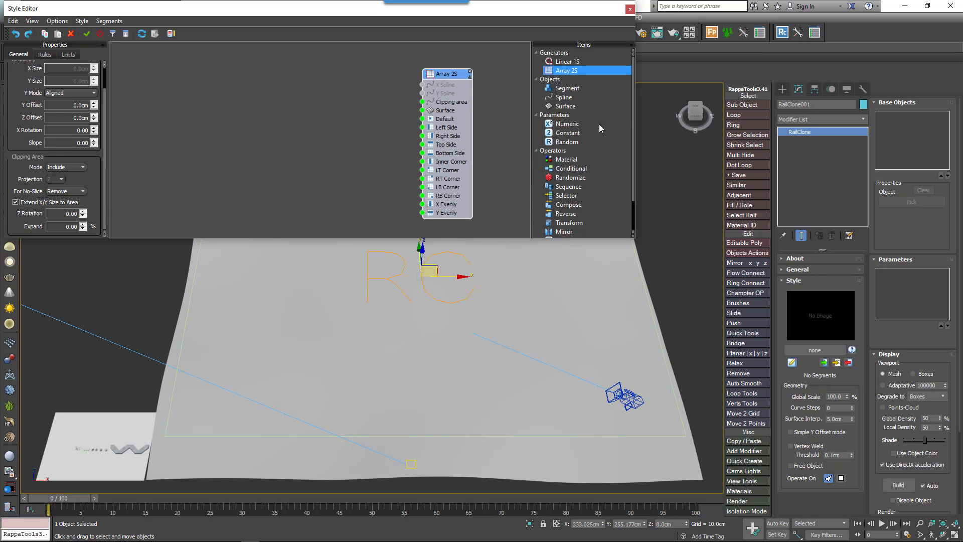
- Wire Rectangle001 into the array as clipping area and Plane001 as its surface
left_click(563, 97)
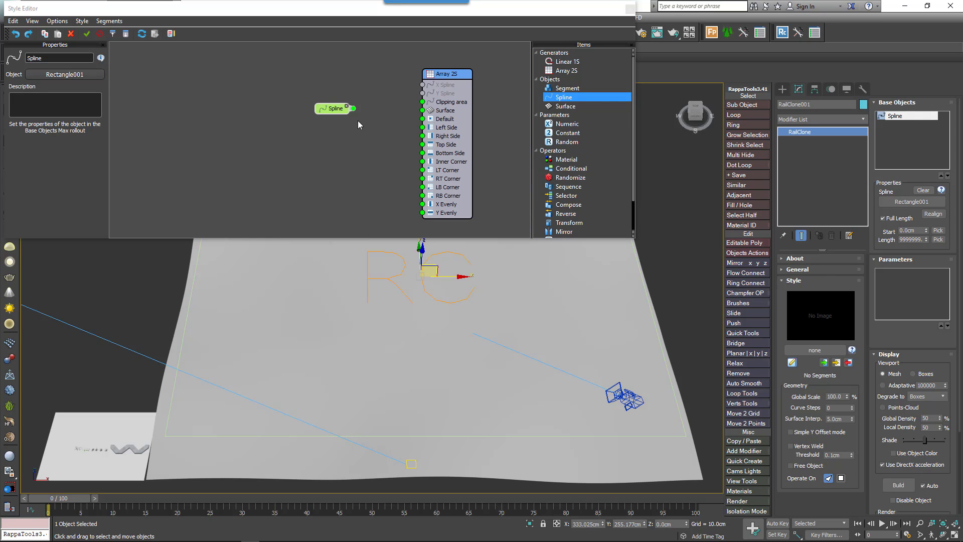
left_click_drag(351, 108, 424, 110)
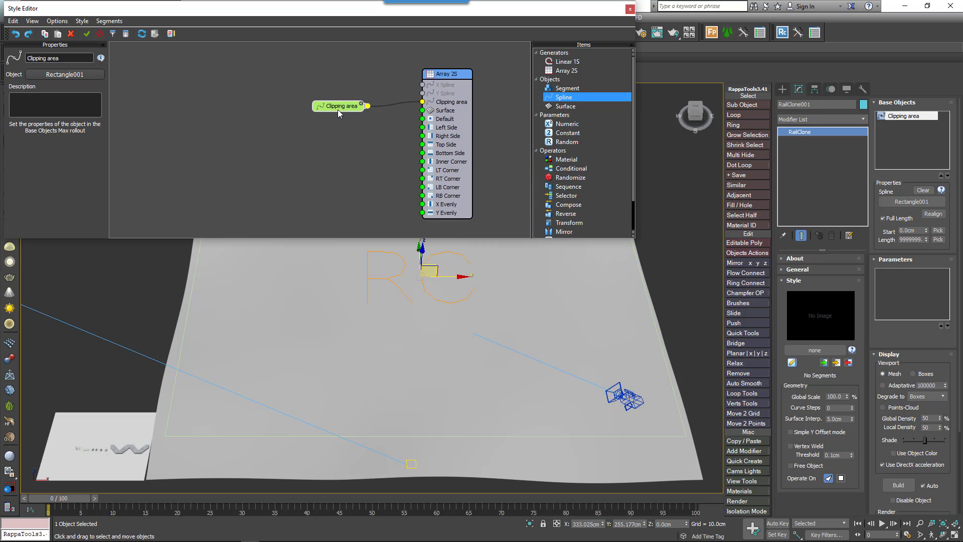
left_click(566, 106)
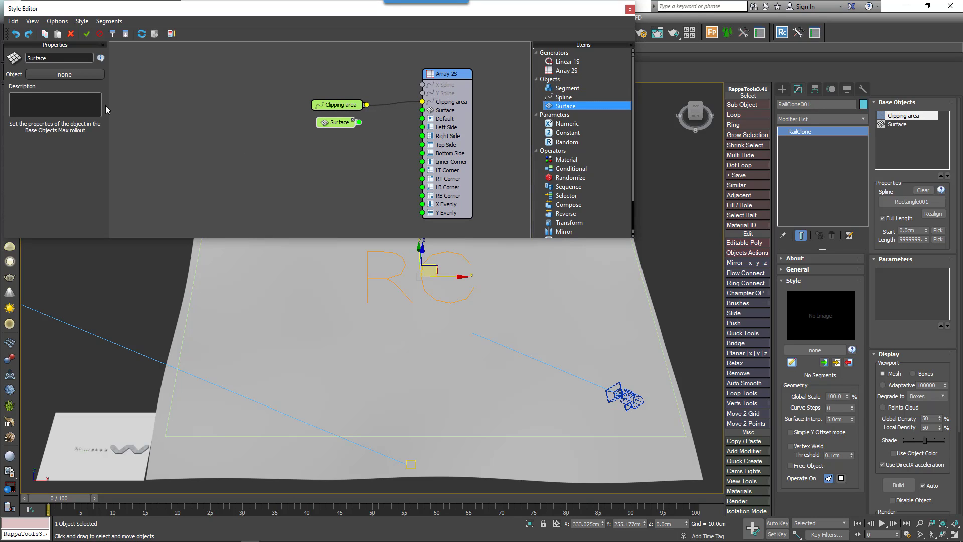
left_click(338, 122)
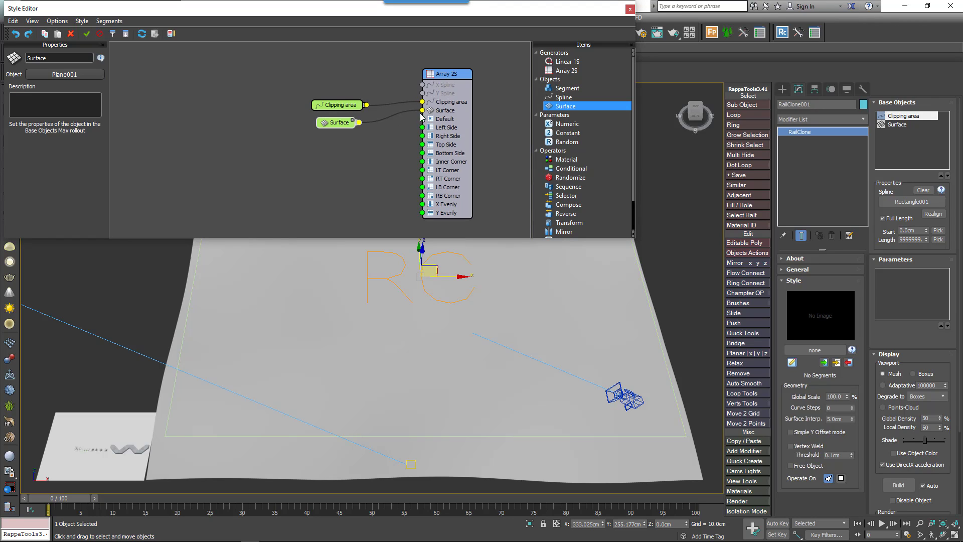
mouse_move(468, 172)
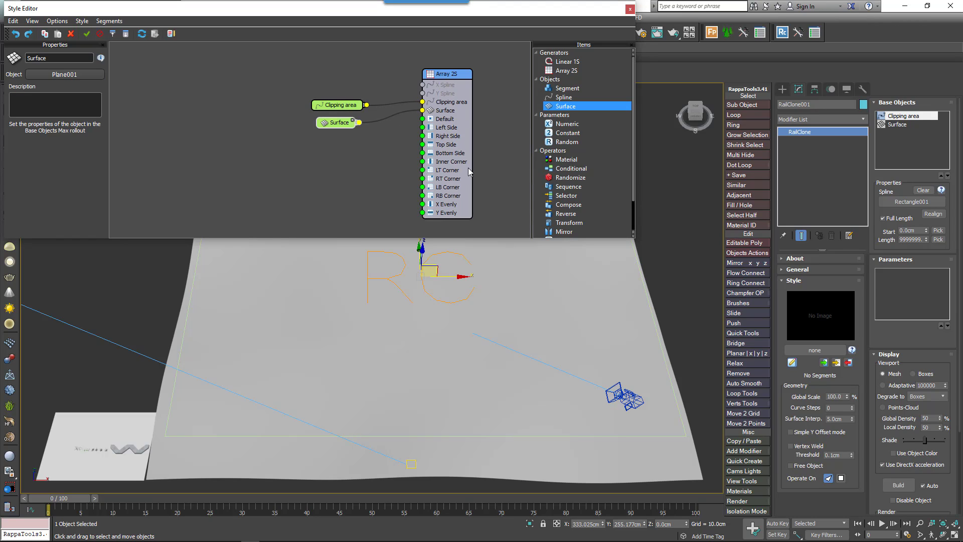
mouse_move(465, 173)
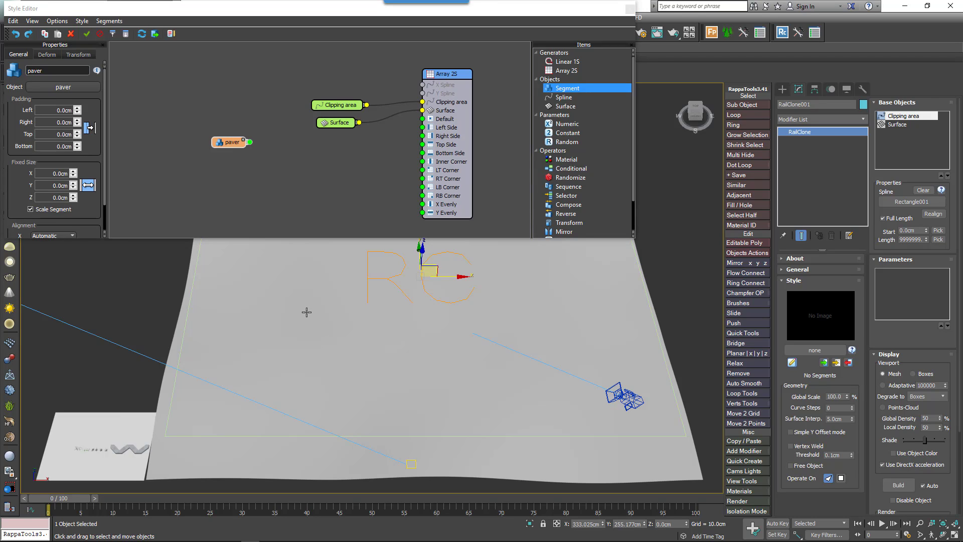
- Feed the paver through a Sequence and a Mirror operator flipping along the other axis
left_click(567, 186)
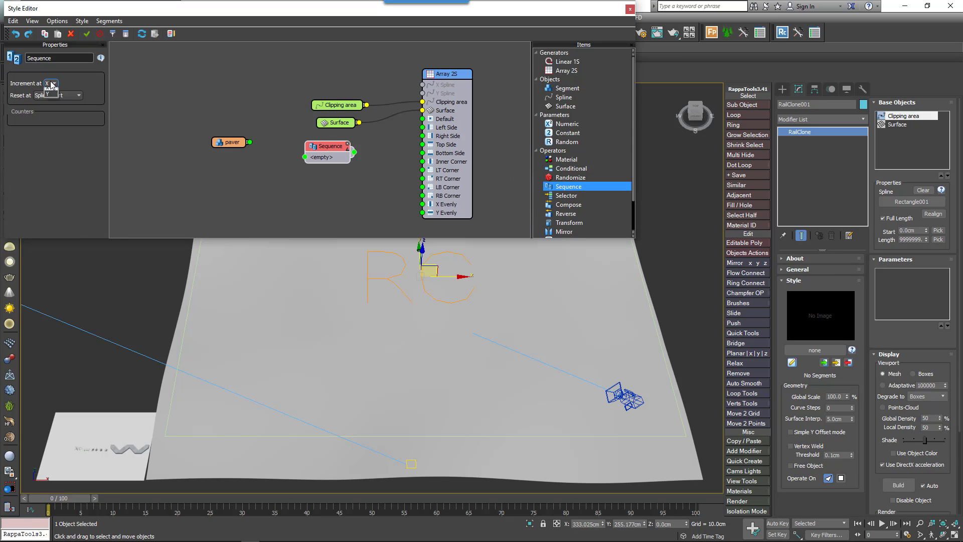
left_click(50, 83)
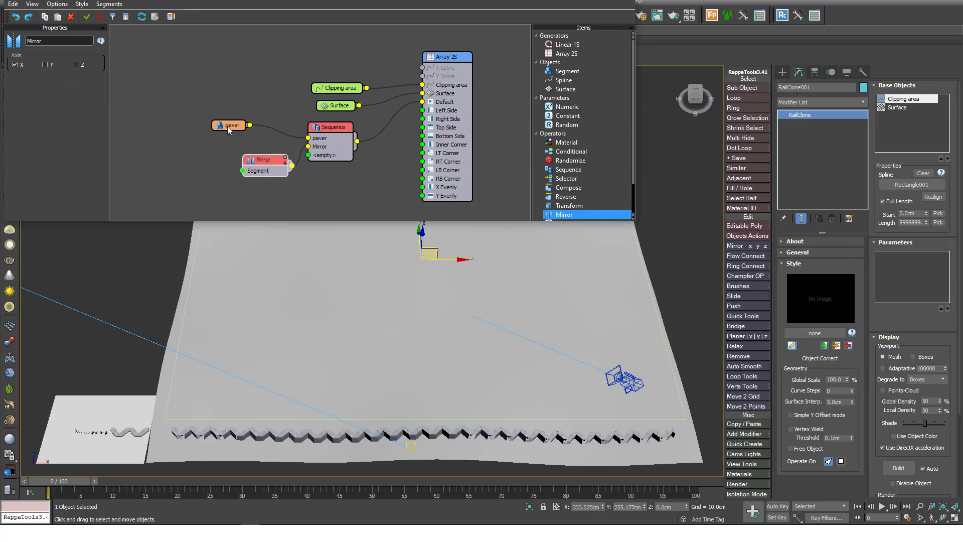
left_click(44, 64)
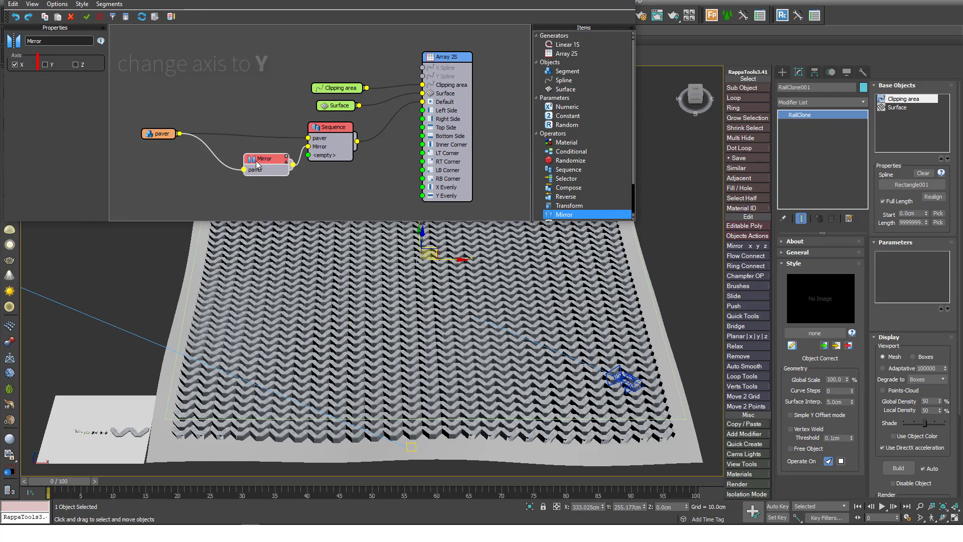
left_click(44, 63)
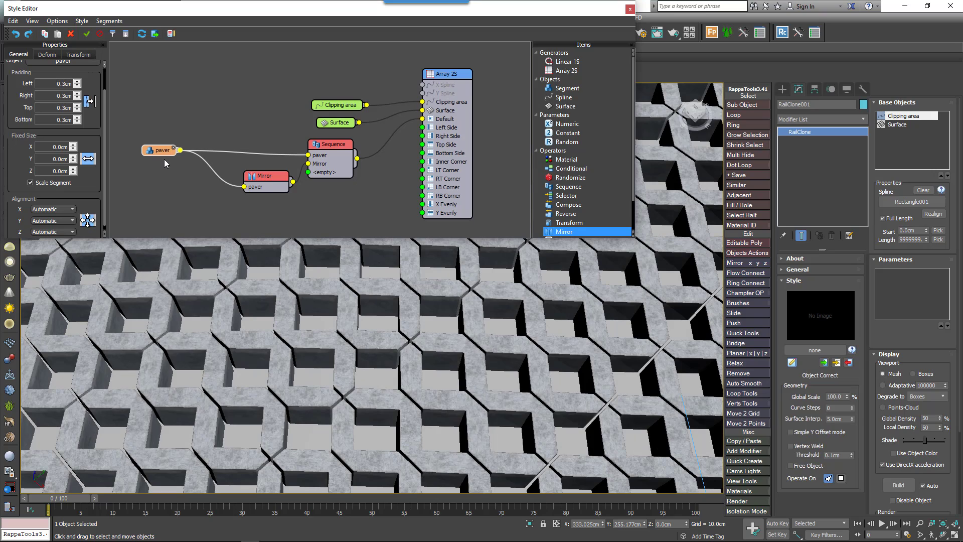
- Enable ±0.15 cm random paver translation and set the Array 2S Z offset to -8.0 cm
left_click(79, 54)
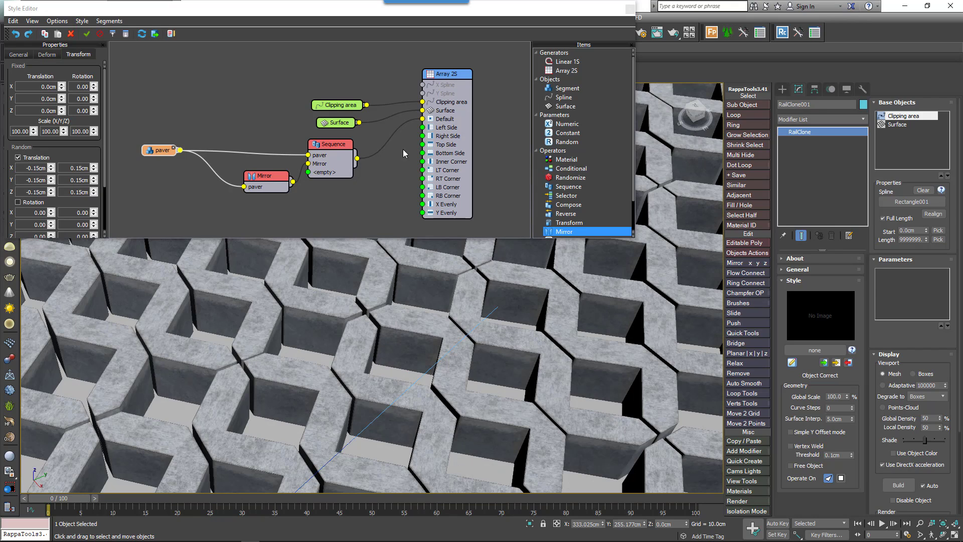
left_click(18, 54)
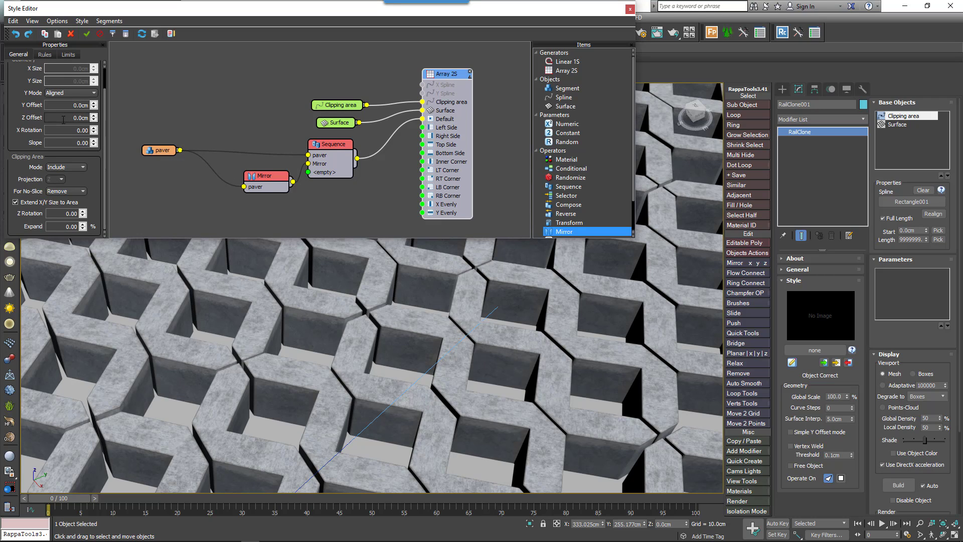
left_click(68, 117)
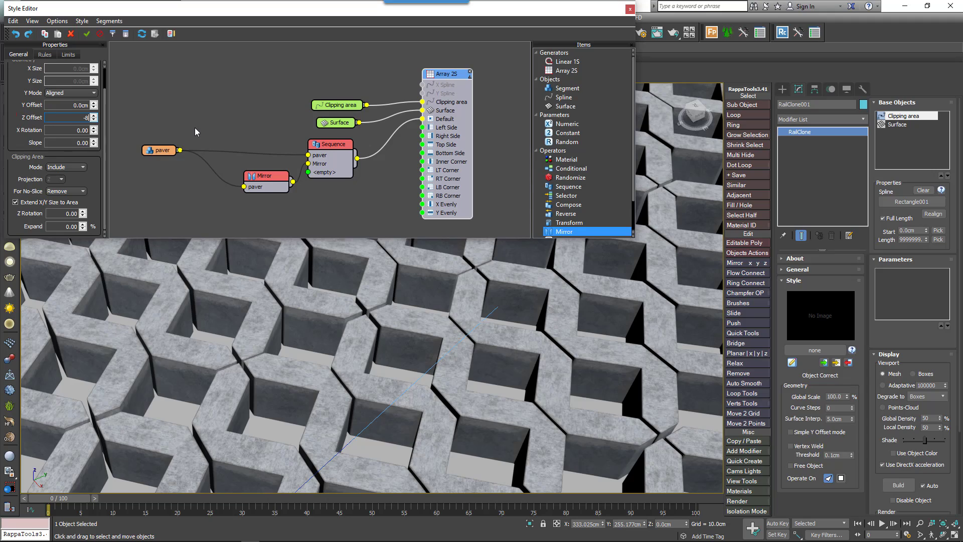
type("-8.0cm")
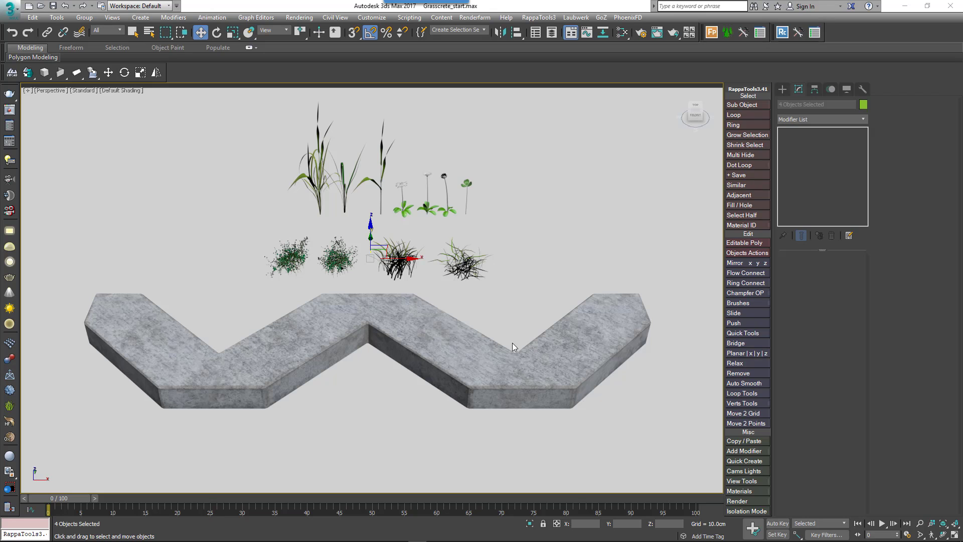
mouse_move(509, 309)
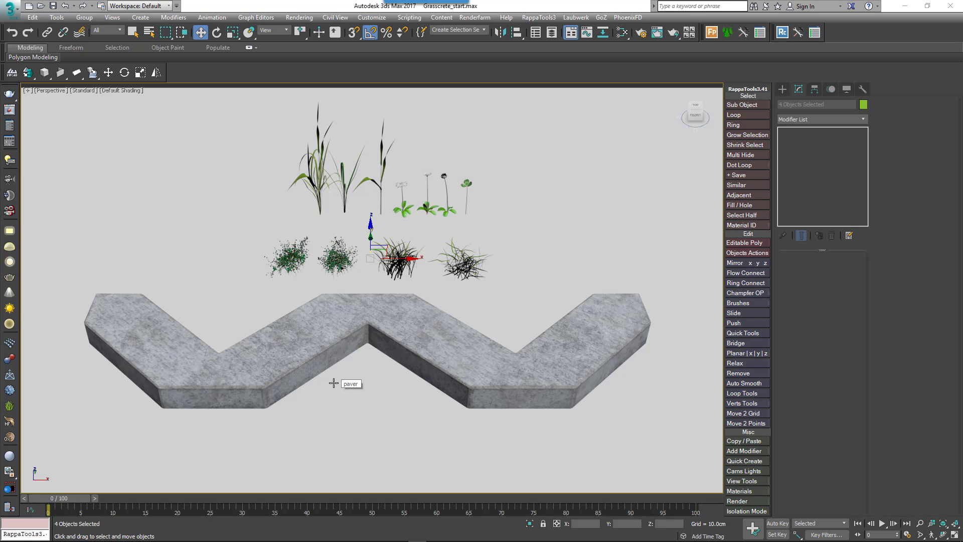
mouse_move(334, 382)
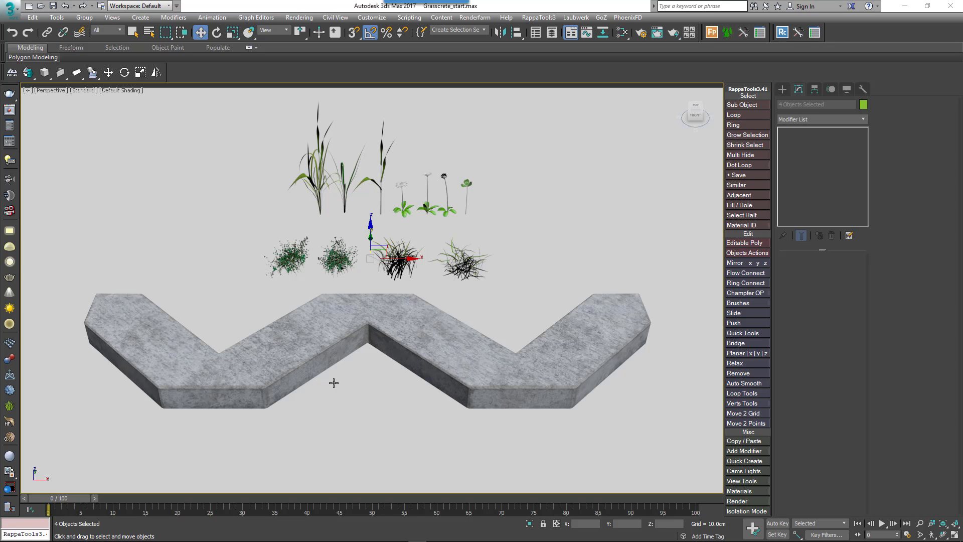
mouse_move(332, 382)
type("Patches")
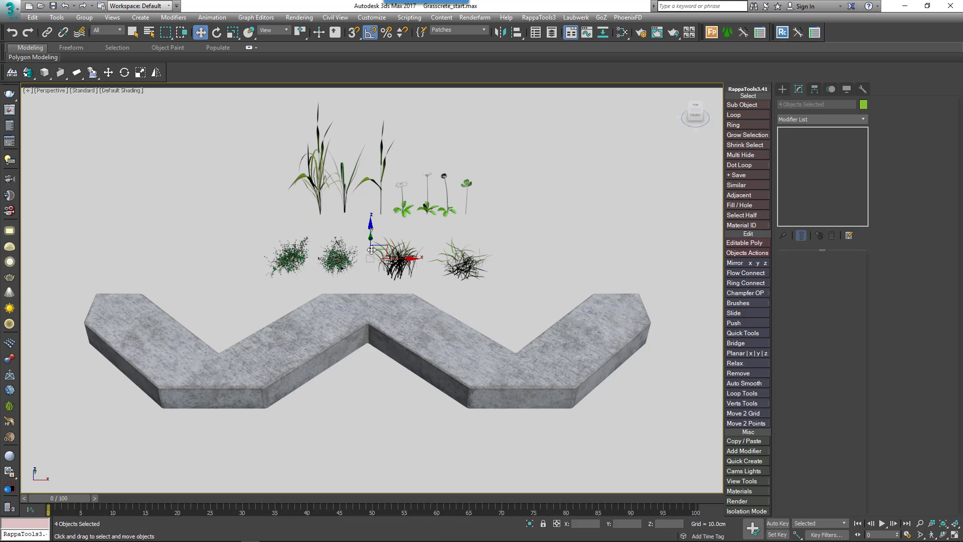
- Drag the Long Grass plants down and position them over the sample paver block
left_click_drag(370, 249, 370, 421)
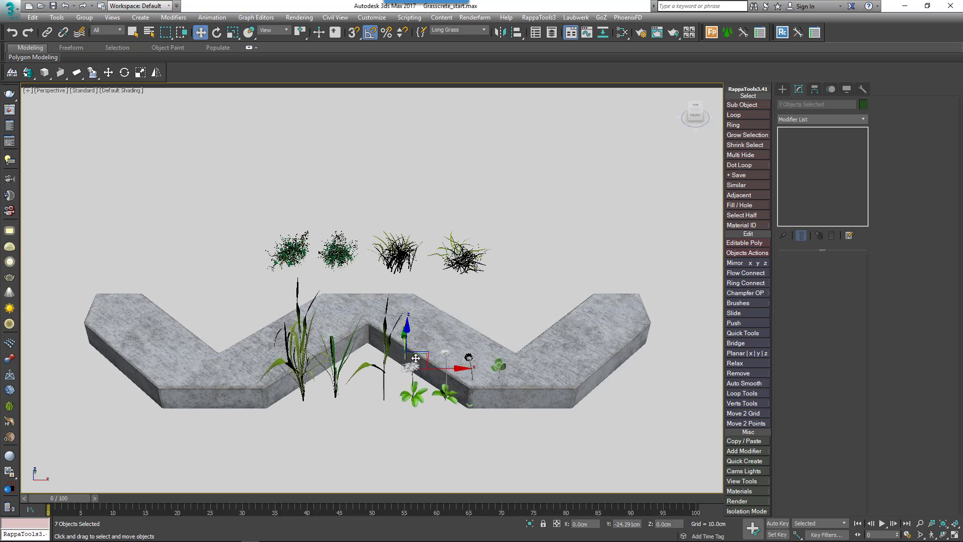
left_click_drag(416, 358, 397, 282)
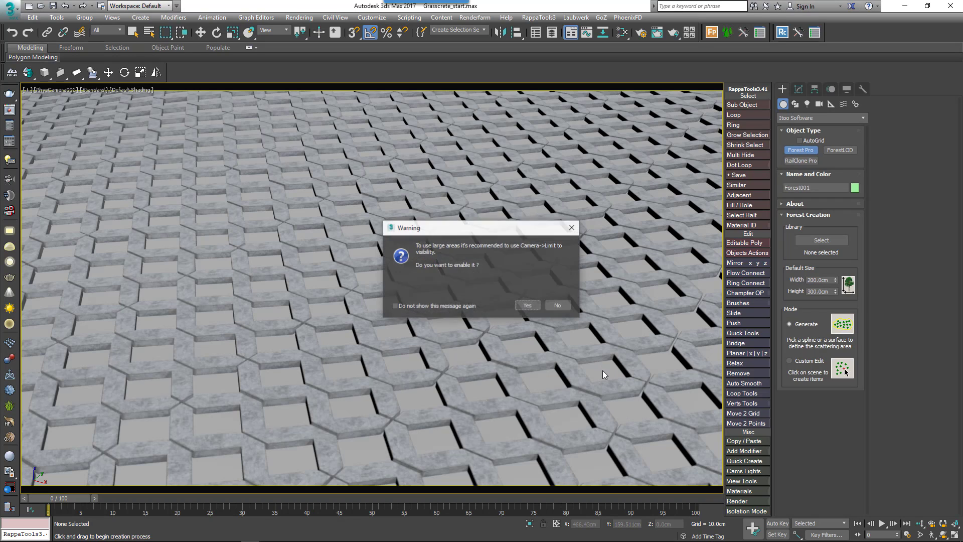
- Add all Plants-group models to Forest Pro with Full distribution and 140 cm density
left_click(526, 305)
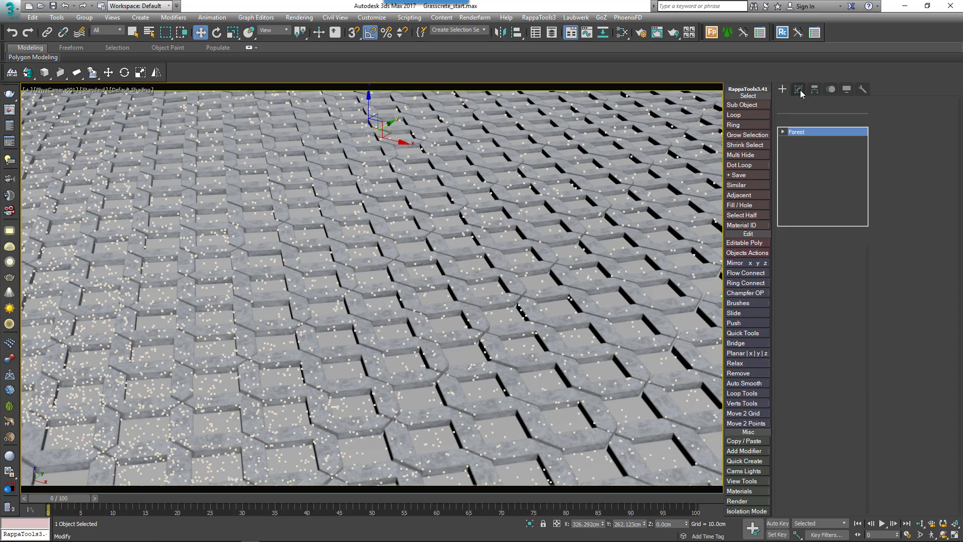
left_click(799, 90)
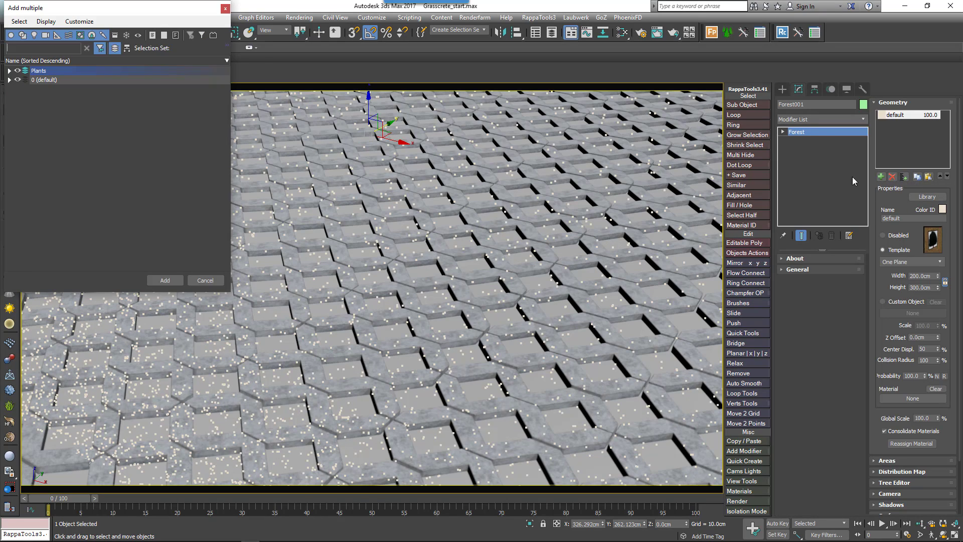
left_click(10, 71)
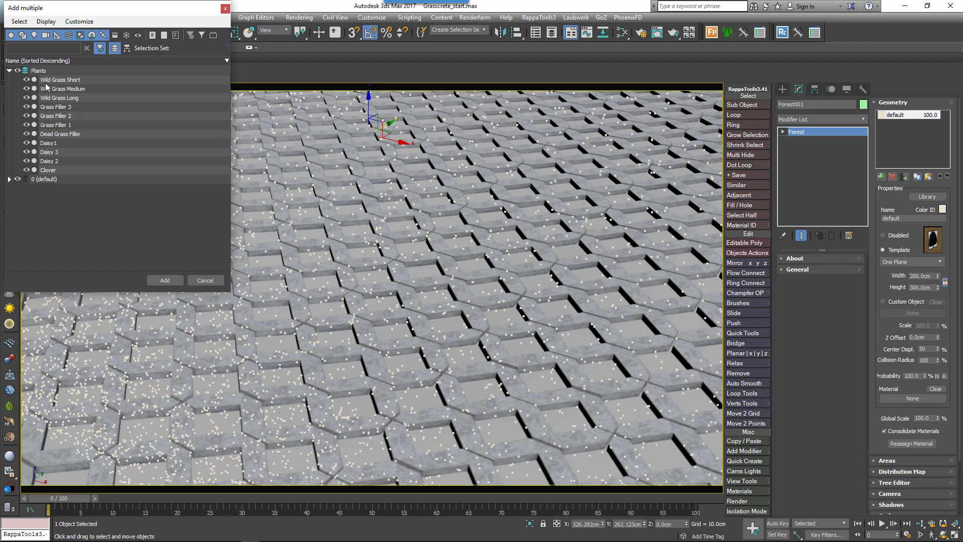
left_click(206, 280)
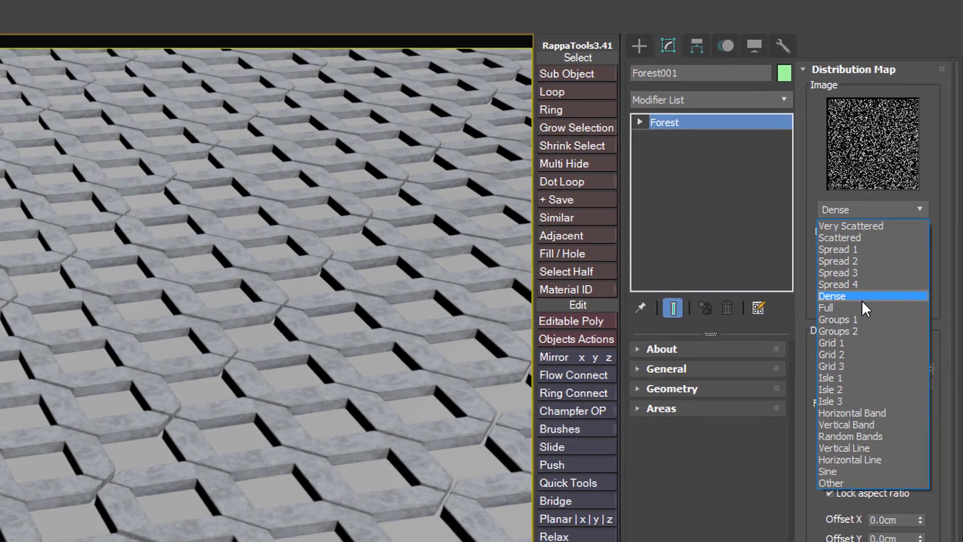
left_click(826, 307)
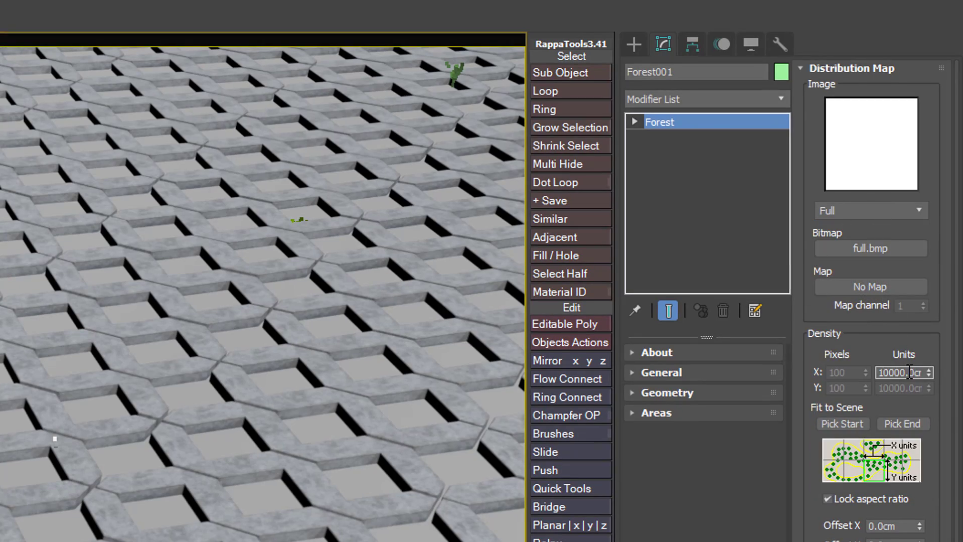
type("140.0cm")
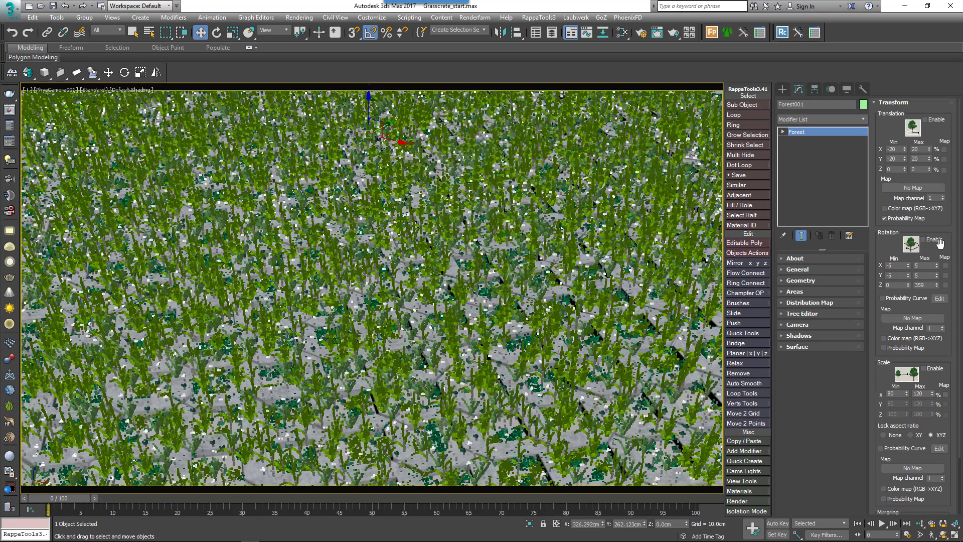
- Enable random rotation in the Forest Transform rollout
left_click(925, 370)
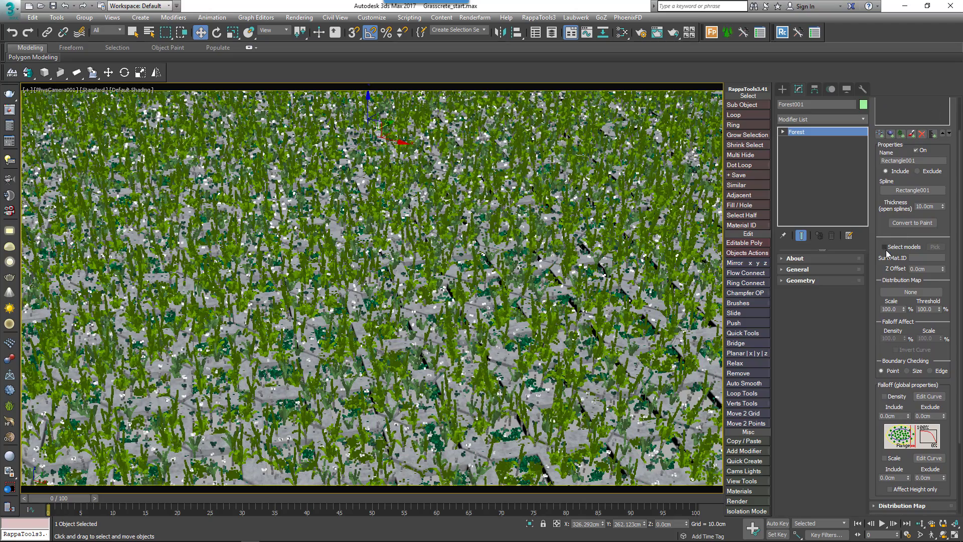
mouse_move(887, 258)
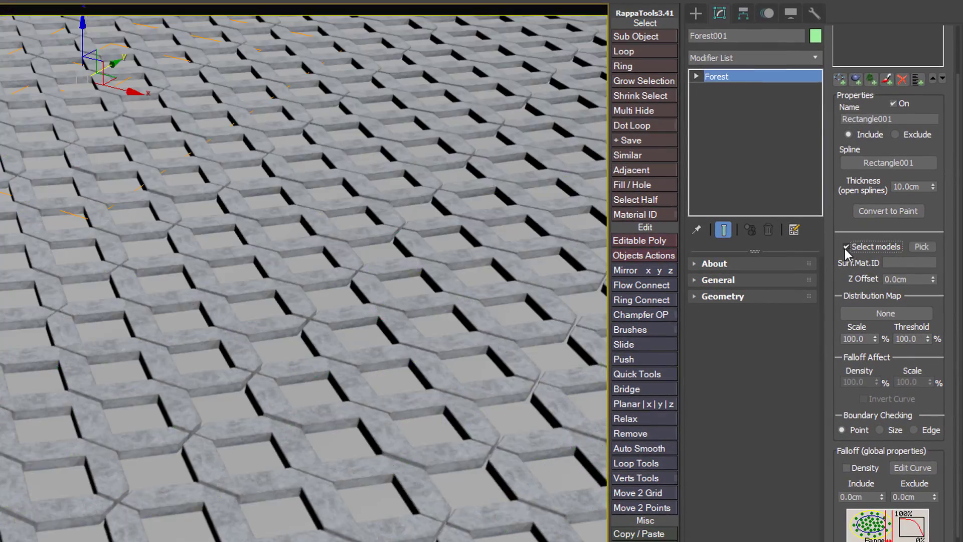
mouse_move(922, 247)
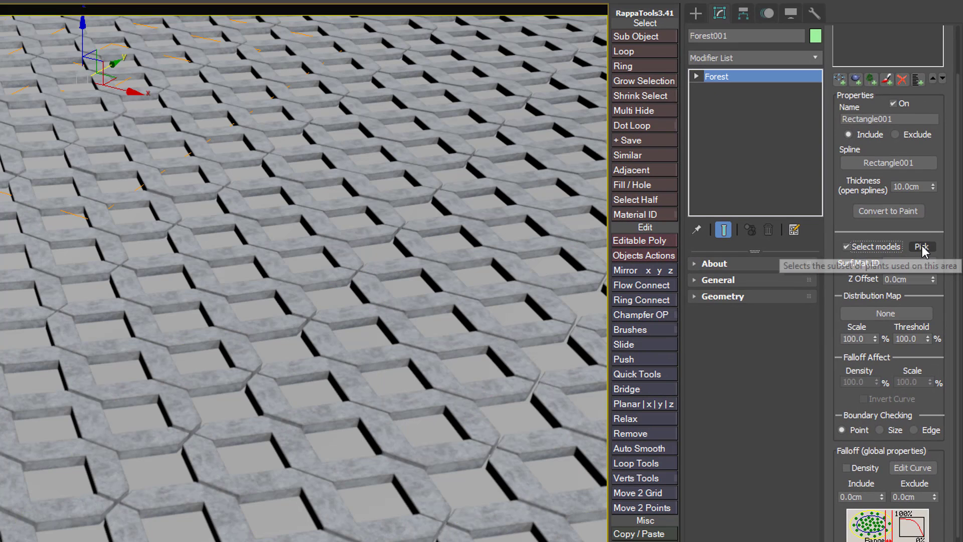
- Pick Grass Filler 1–3 and Dead Grass Filler as Rectangle001's only models
left_click(921, 247)
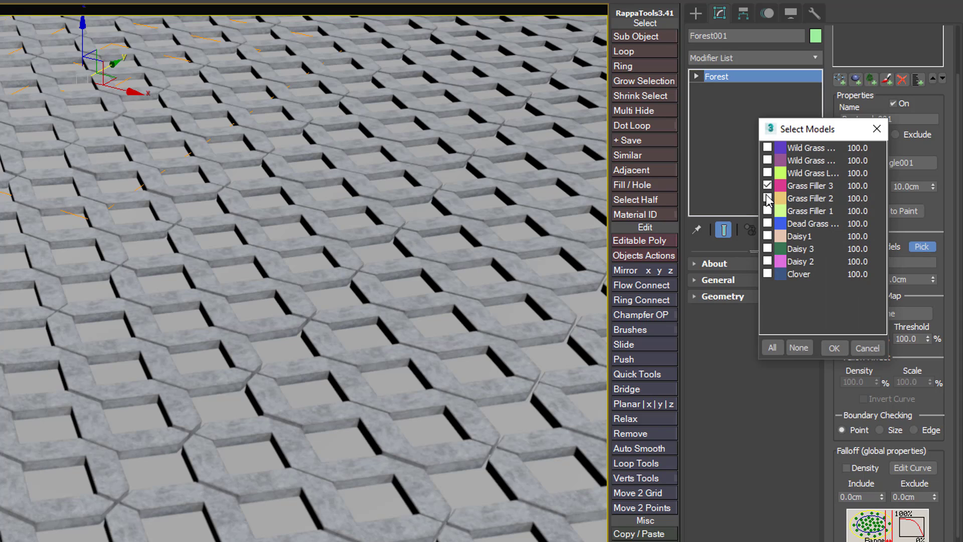
left_click(767, 210)
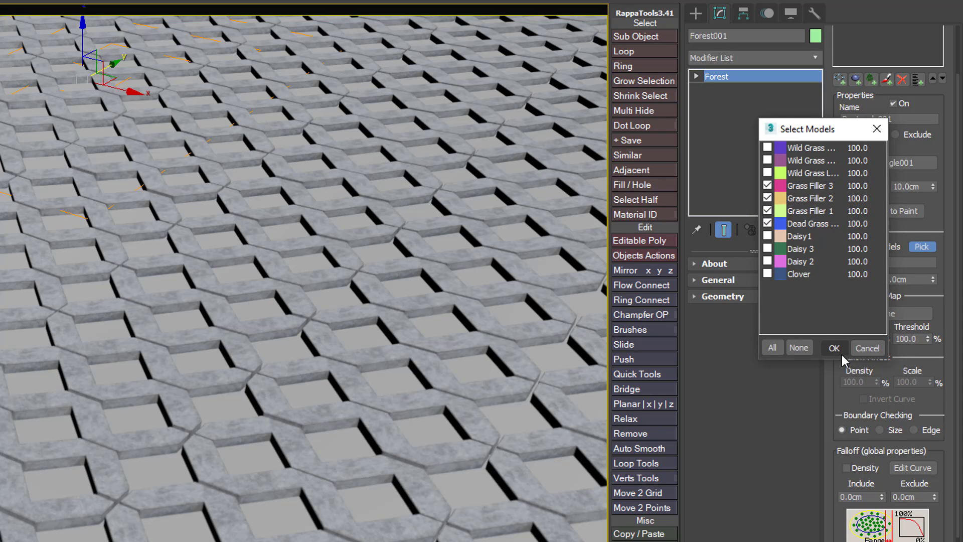
left_click(834, 347)
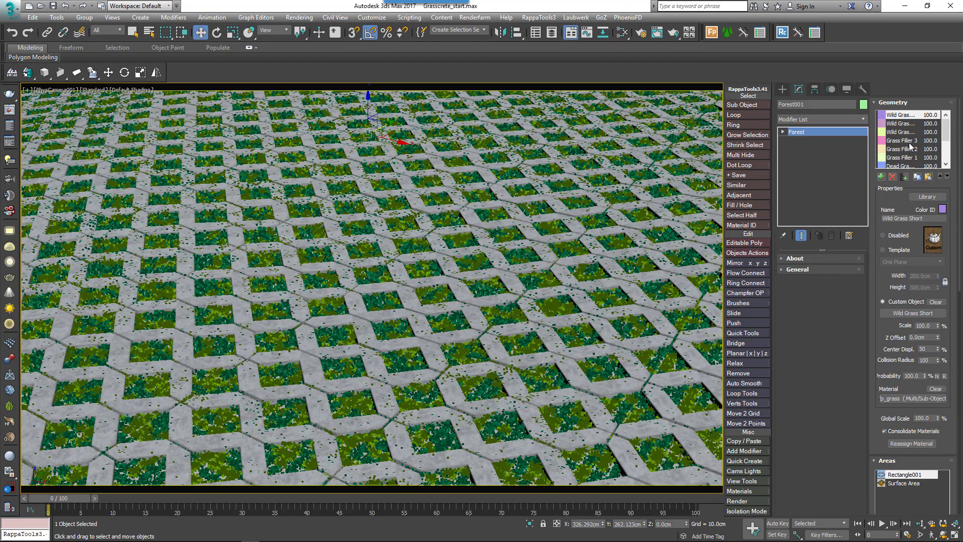
- Assign display colour IDs to the plant models and set the three grass fillers' probability to 20%
left_click(941, 210)
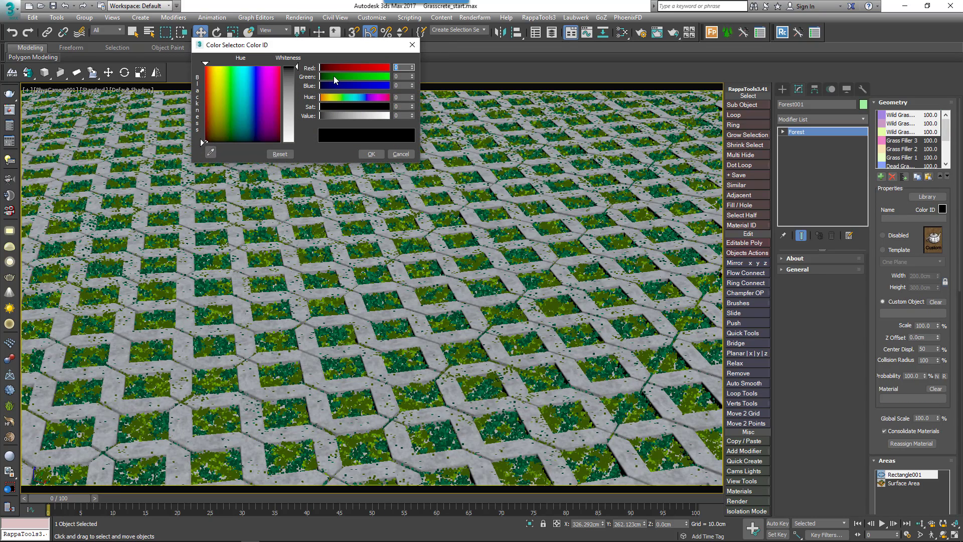
left_click(400, 153)
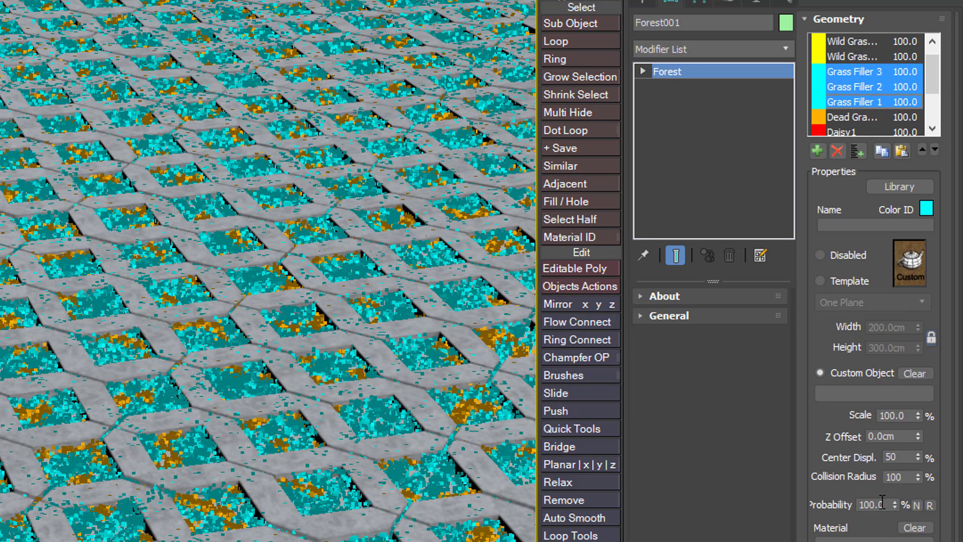
type("20.0")
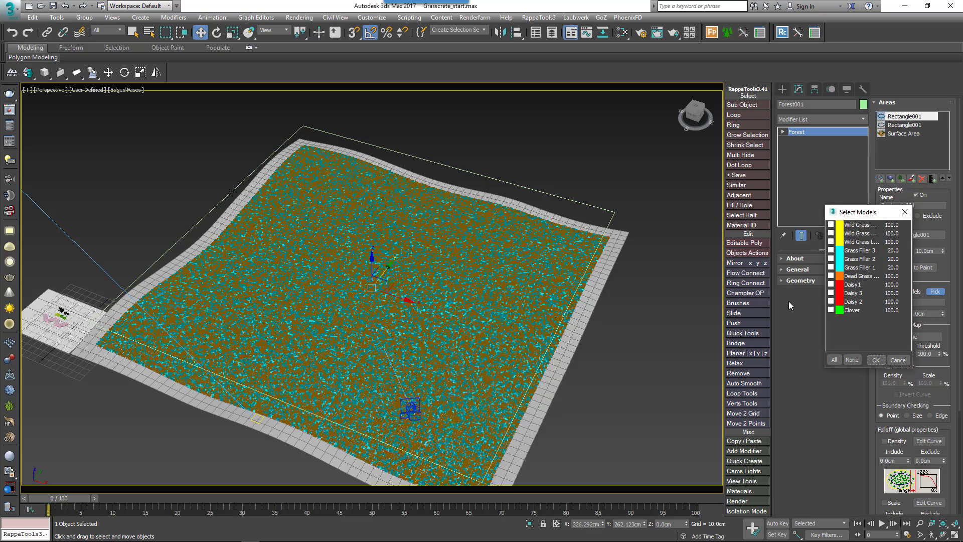
mouse_move(831, 229)
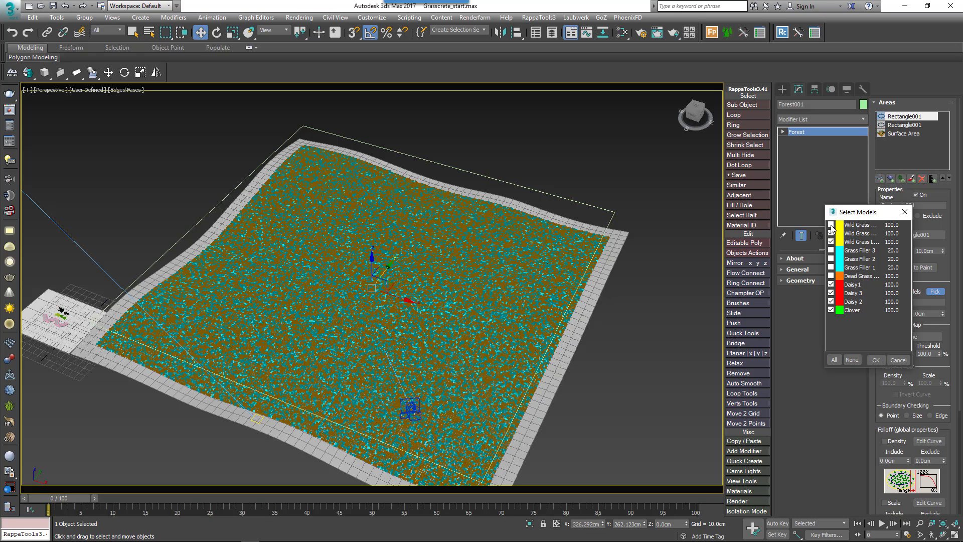
- Pick the wild grass, daisy and clover models for this area and lower Wild Grass Medium probability to 30
left_click(832, 225)
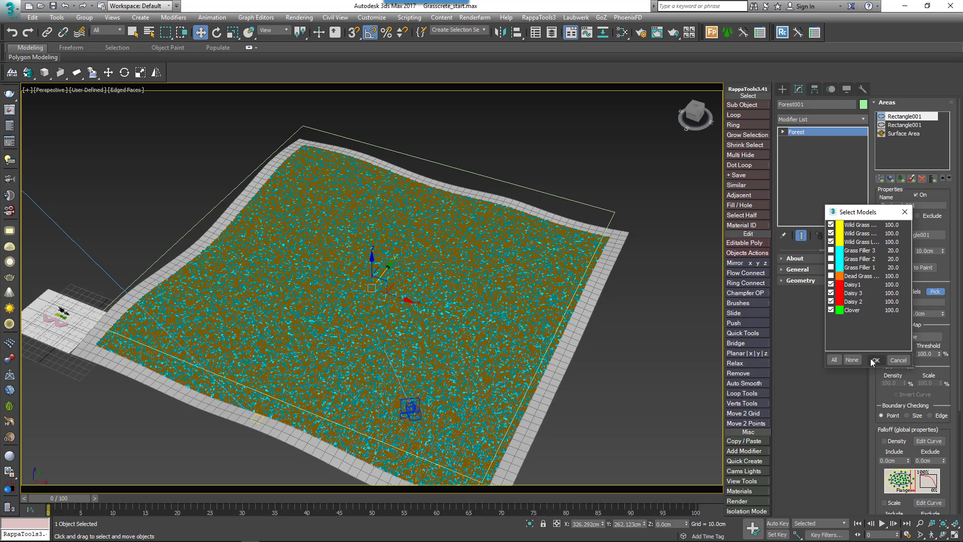
left_click(875, 361)
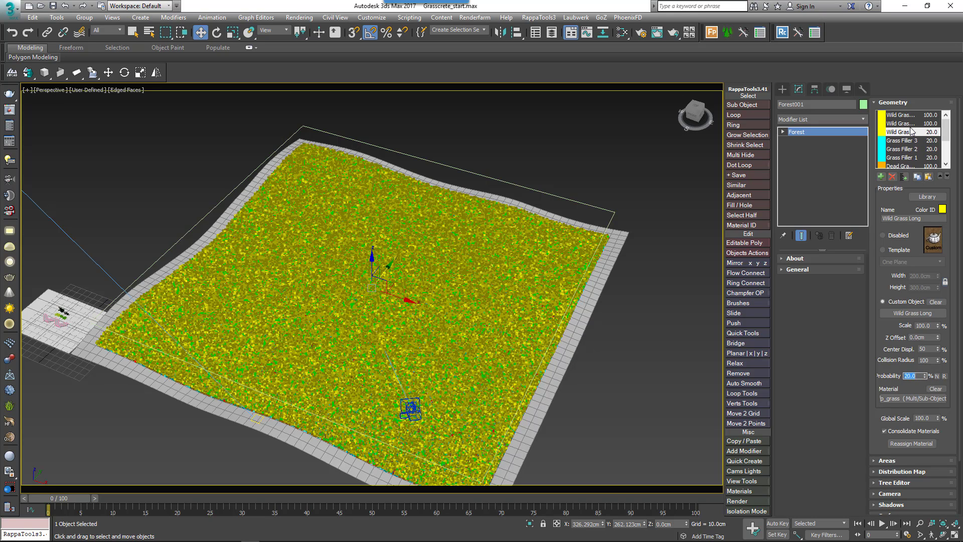
left_click(900, 132)
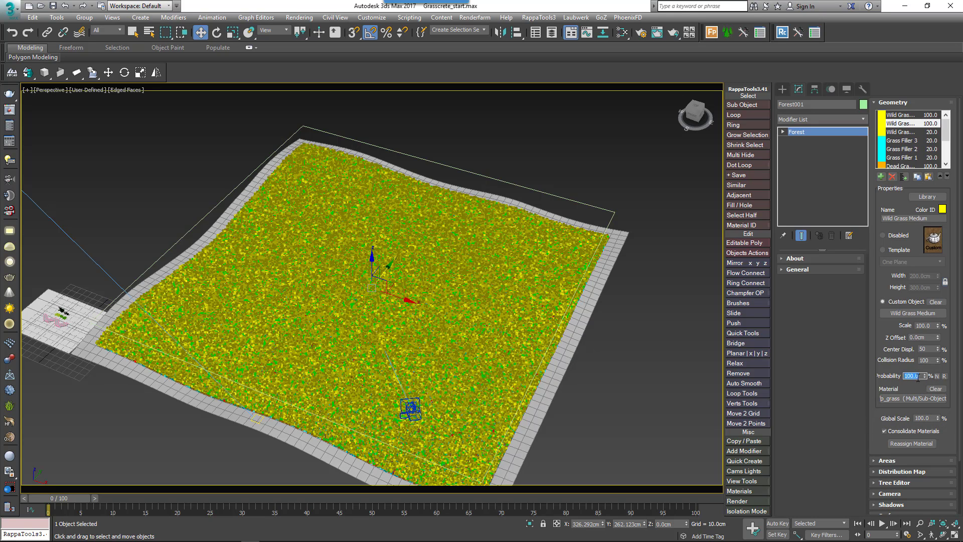
type("30.0")
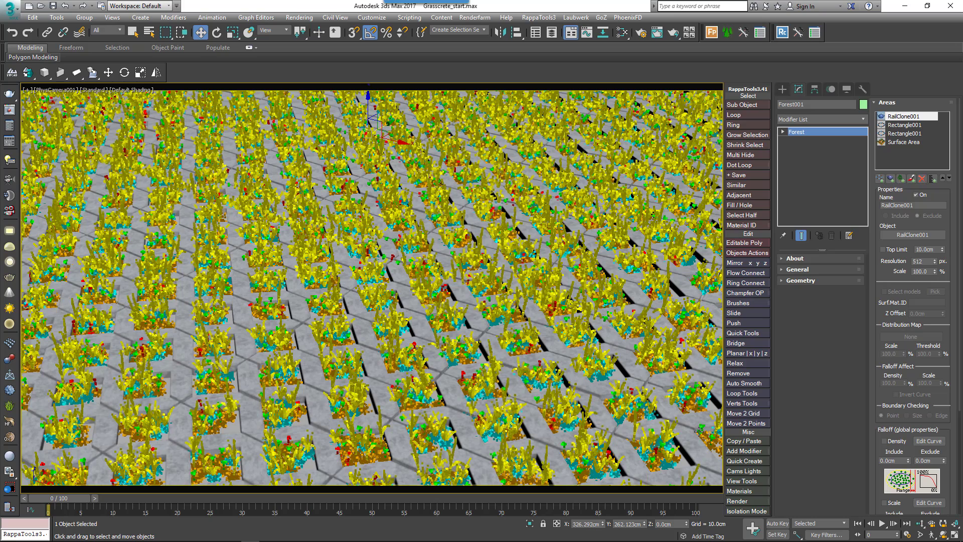
mouse_move(592, 403)
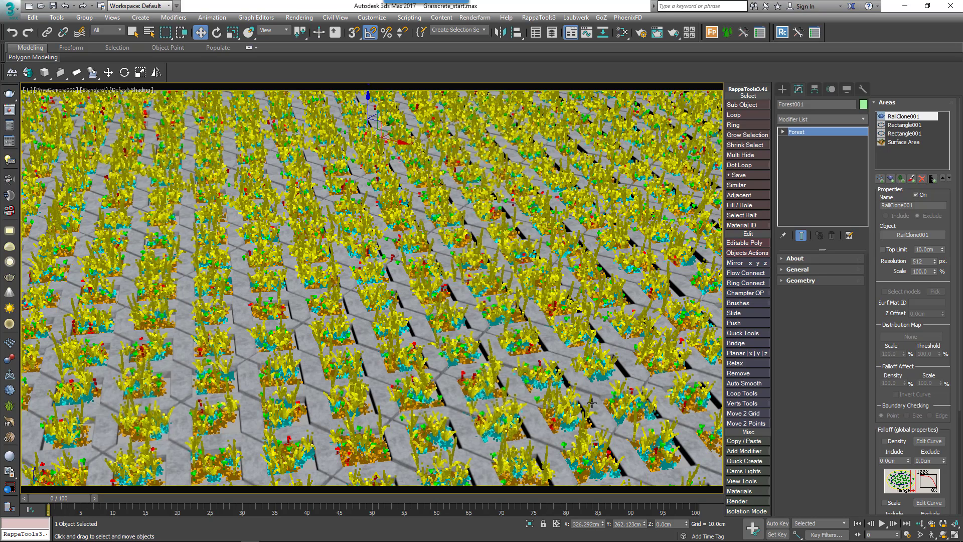
mouse_move(919, 323)
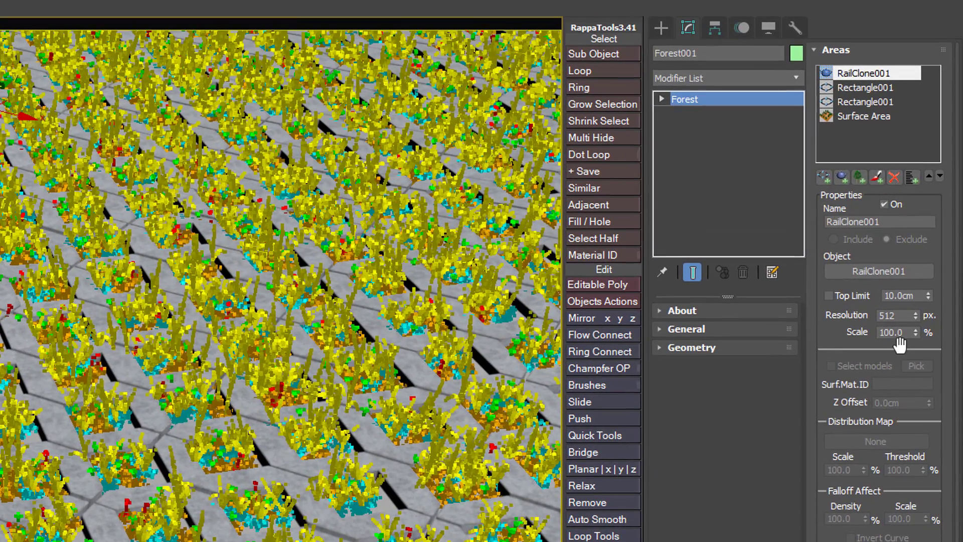
- Raise the RailClone001 exclusion area's resolution from 512 to 4096 px
double_click(895, 315)
type("4096")
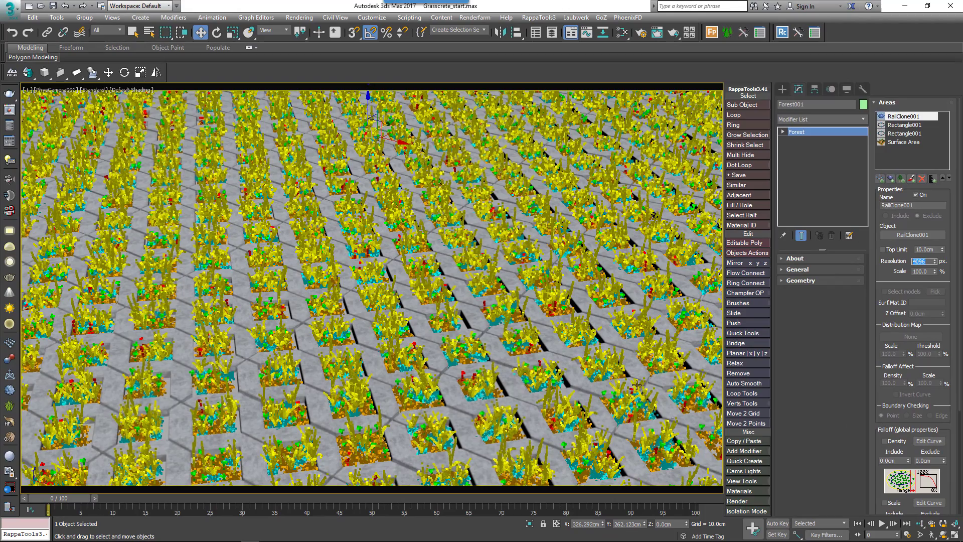
mouse_move(812, 425)
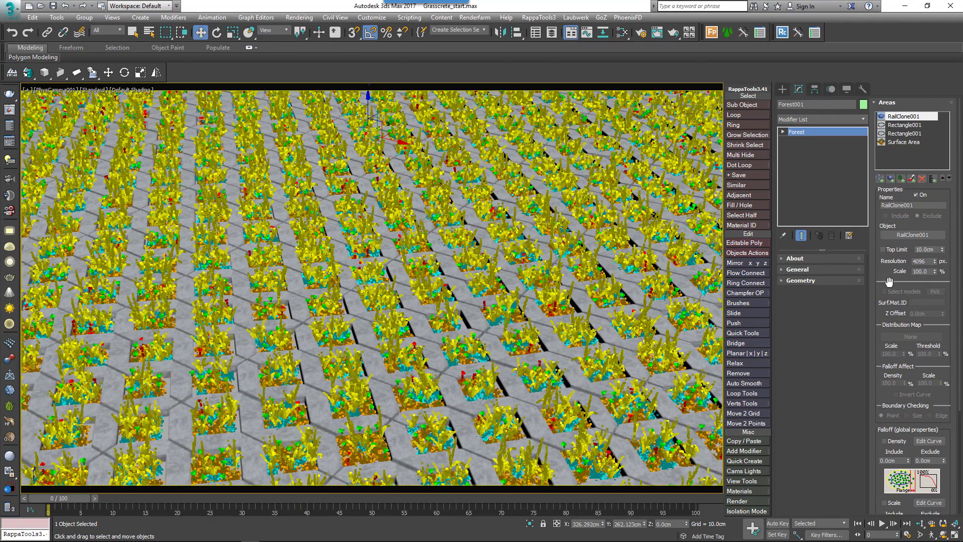
left_click(906, 133)
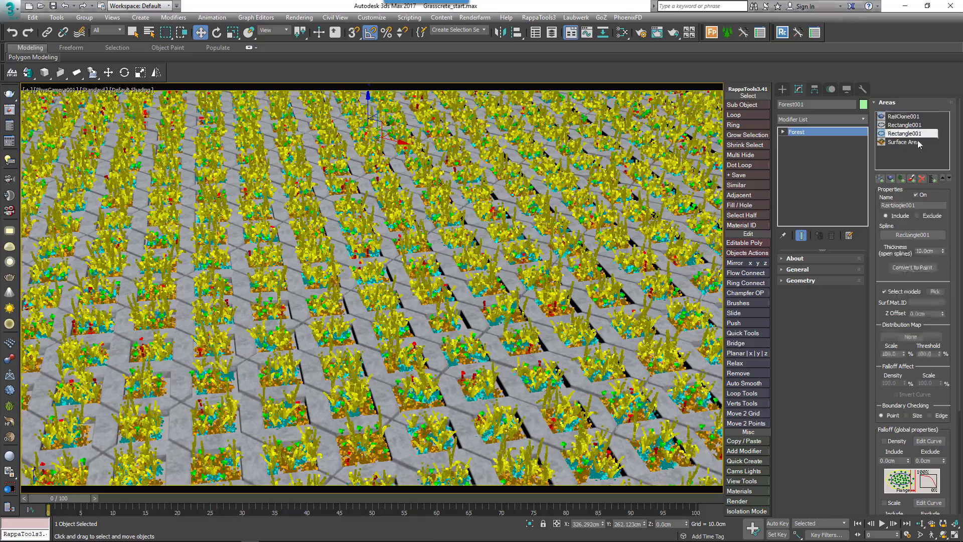
- Select the second Rectangle001 area and name it 'long grass'
left_click(904, 142)
type("Short grass")
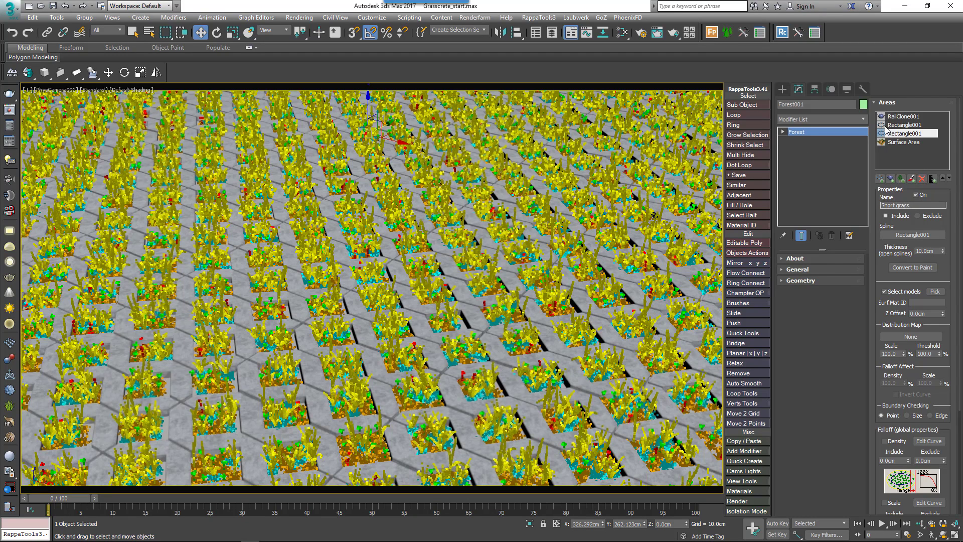
left_click(907, 125)
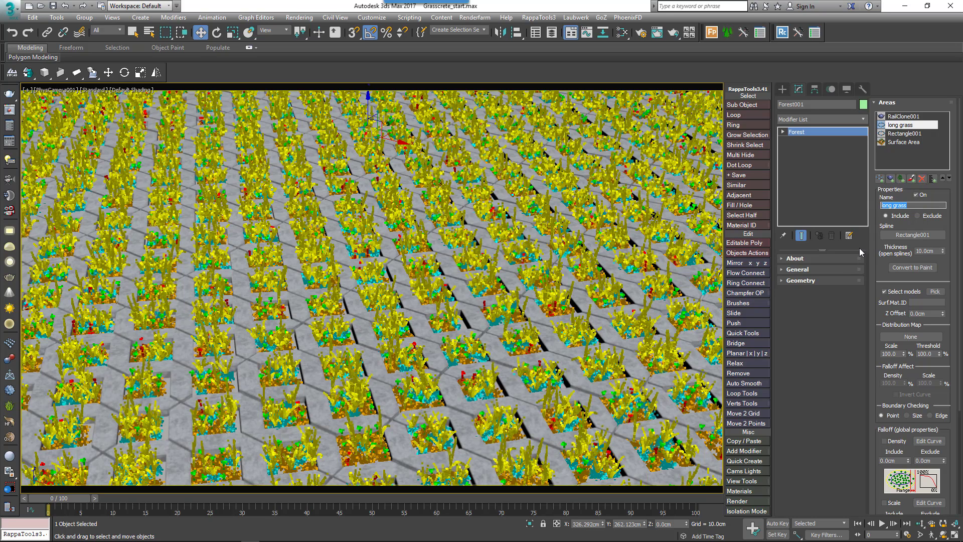
mouse_move(911, 337)
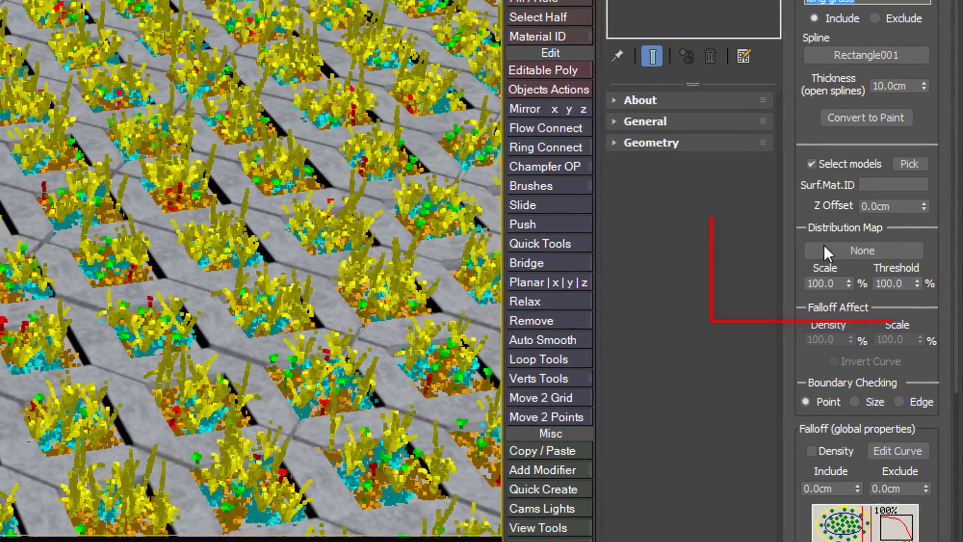
mouse_move(867, 250)
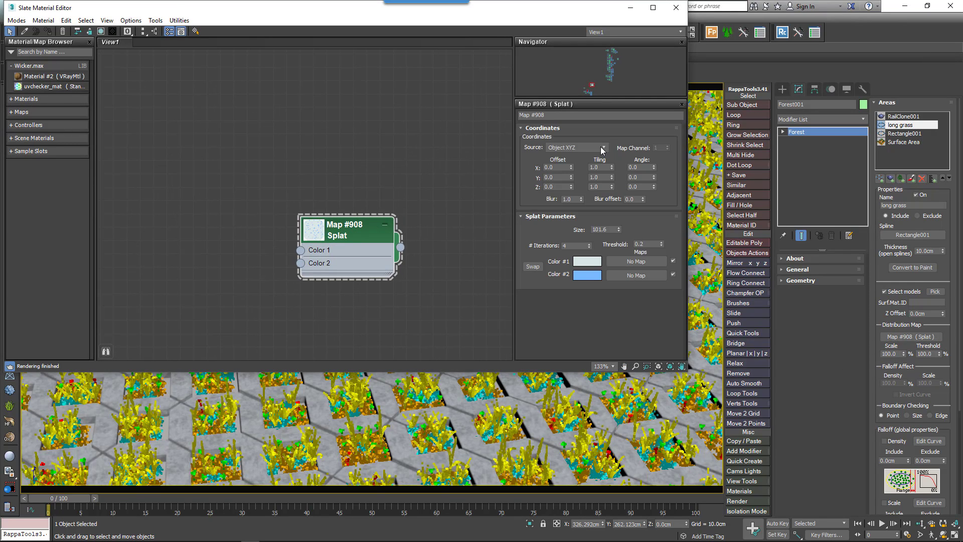
- Set the Splat map to an explicit map channel, 2 iterations and 0.45 threshold, then close Slate
left_click(602, 147)
type("0.16")
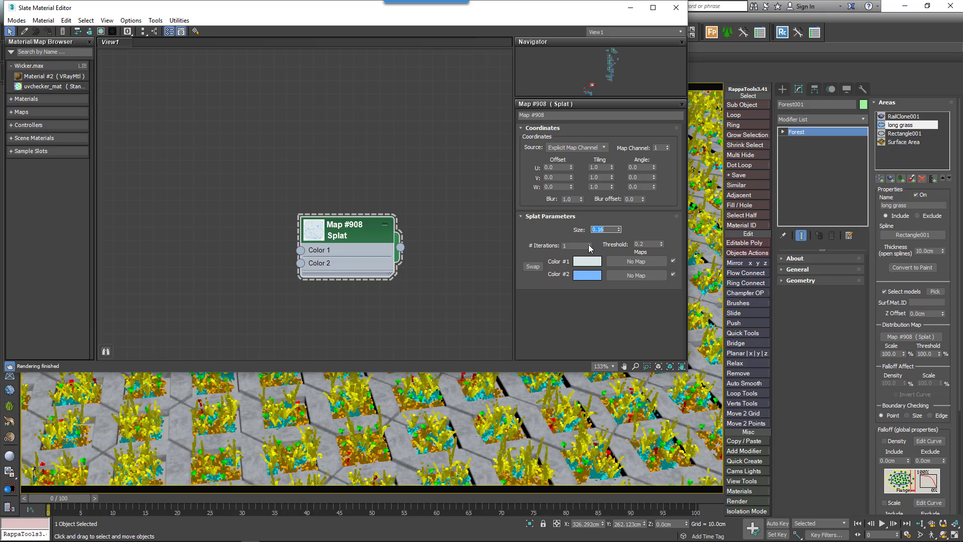
left_click(586, 247)
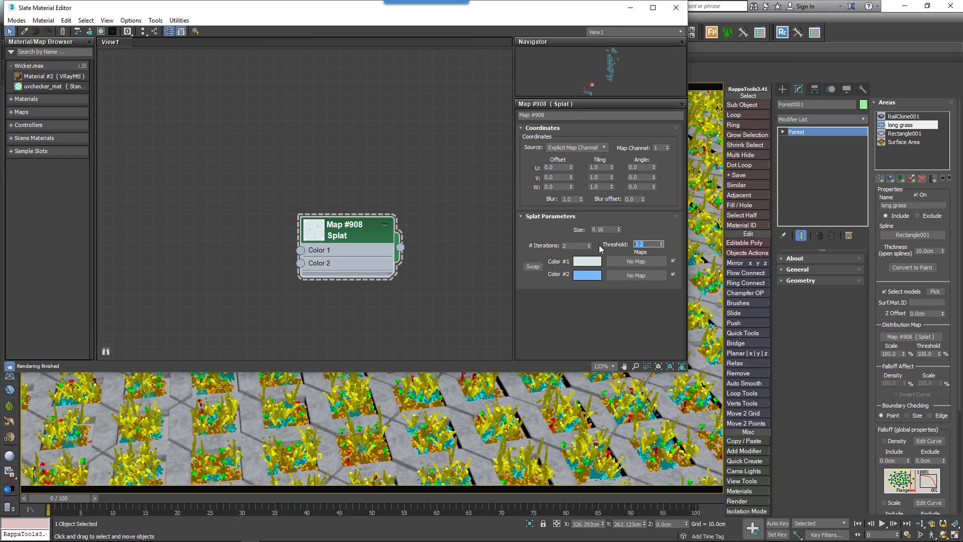
type("0.45")
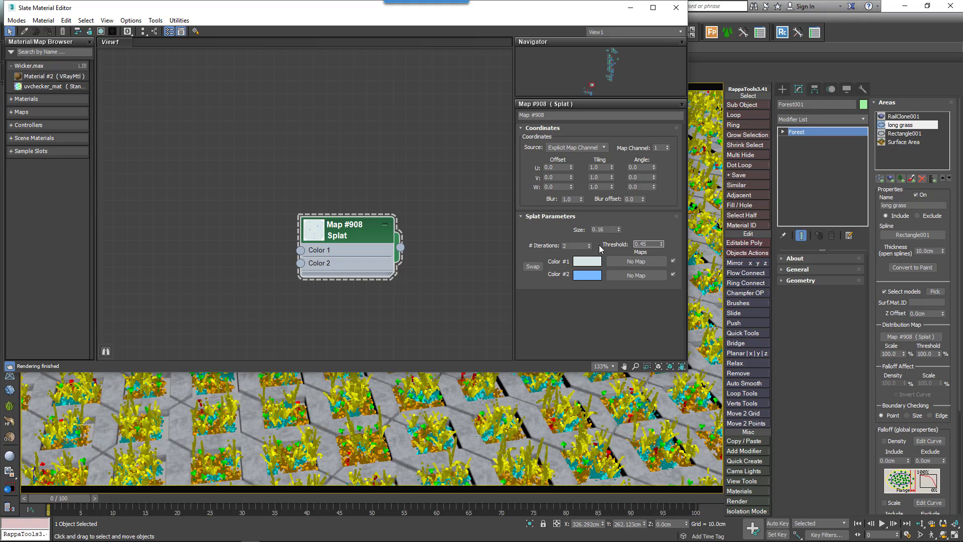
left_click(586, 261)
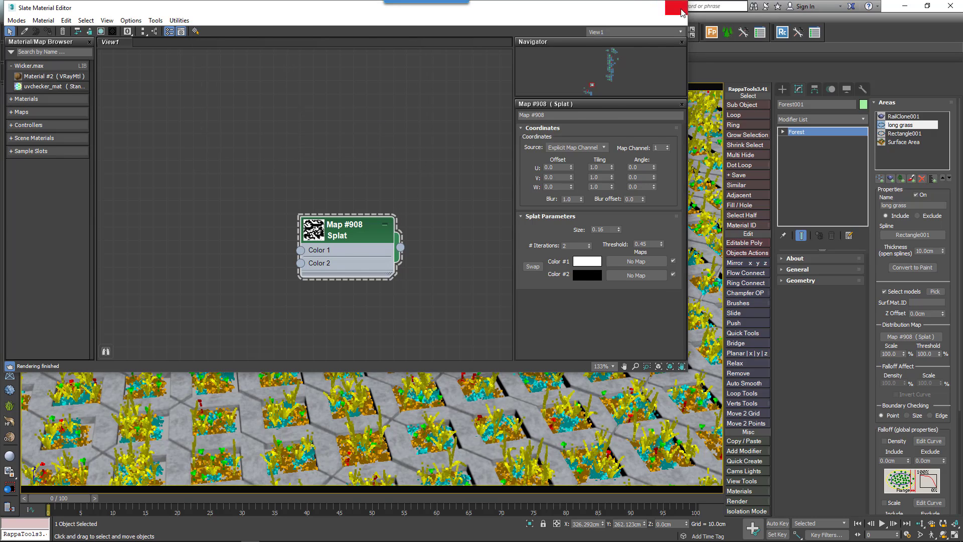
left_click(673, 7)
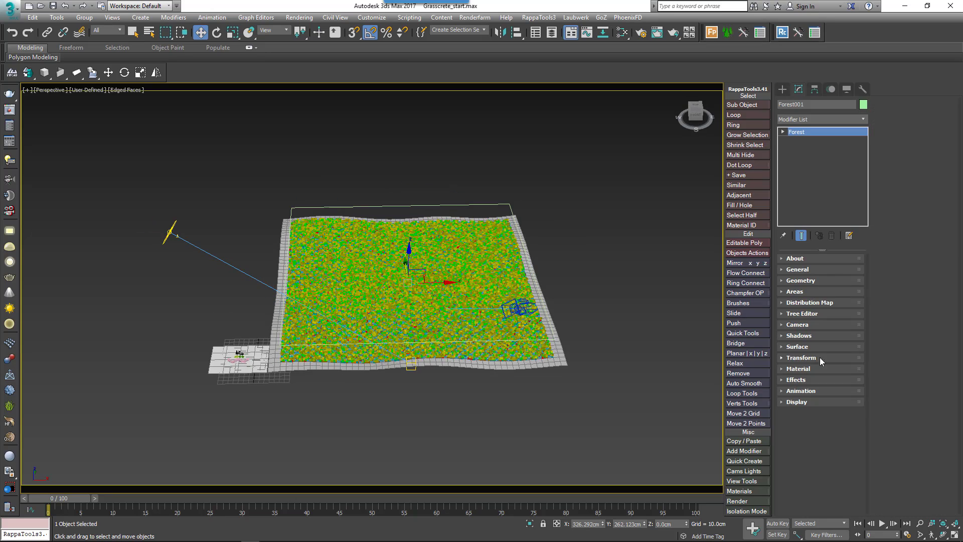
- Limit scatter to PhysCamera001's view with back offset 500 and density falloff ending at 475 cm
left_click(800, 325)
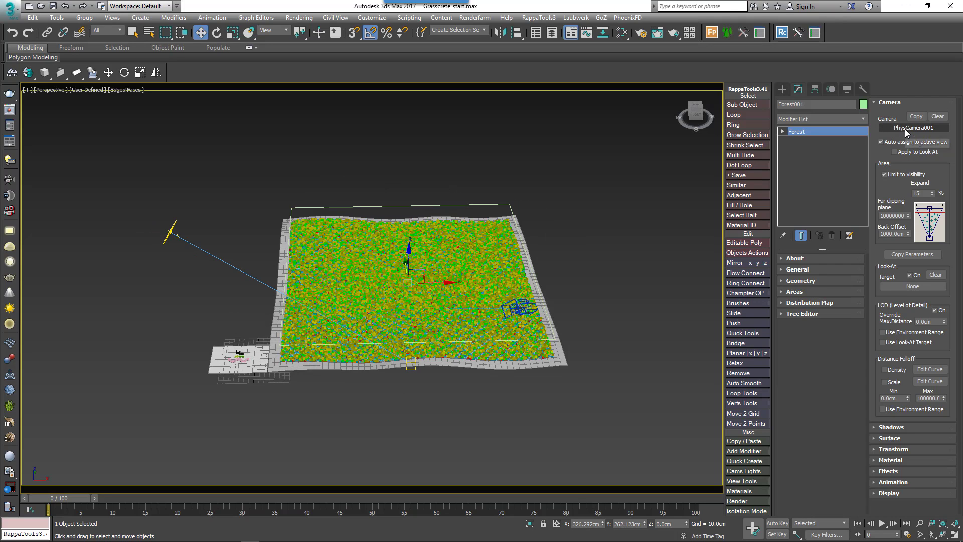
left_click(913, 128)
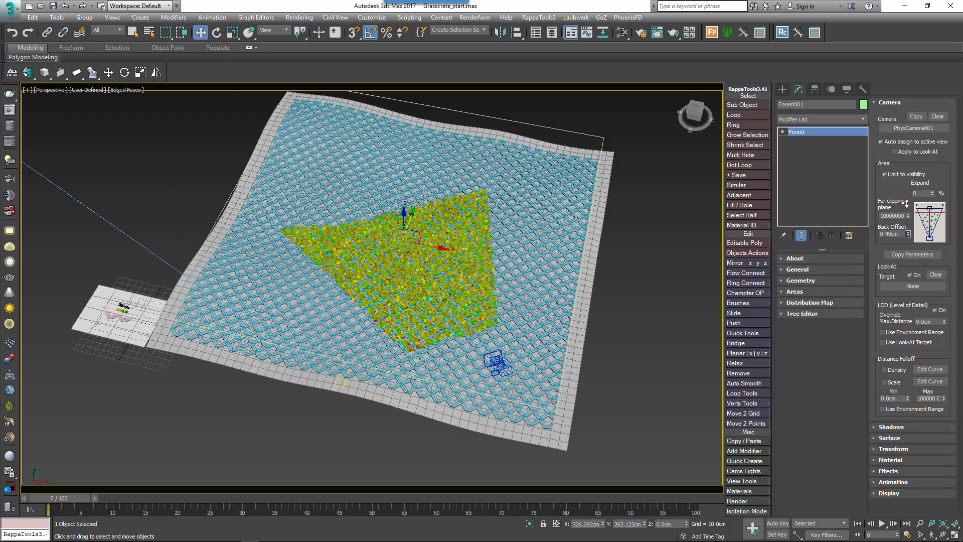
left_click(885, 369)
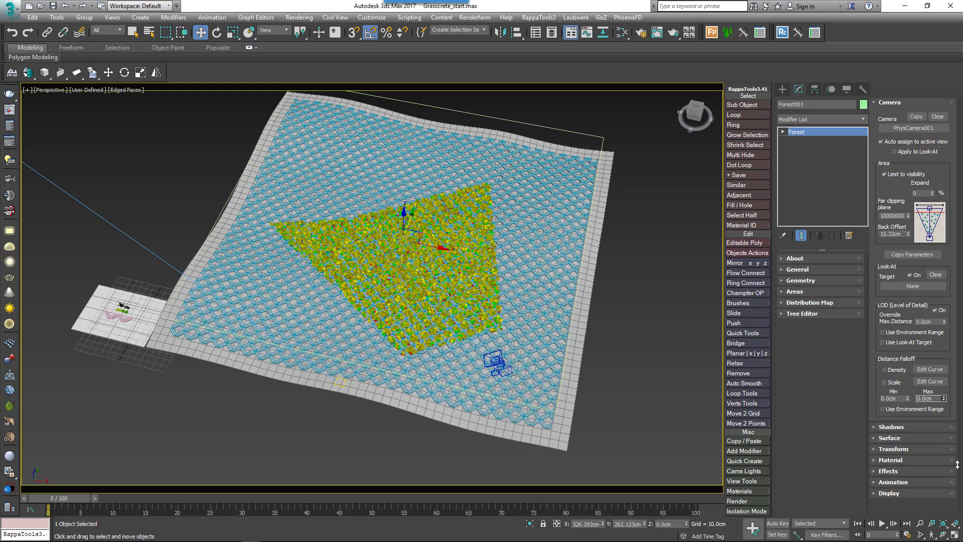
type("500")
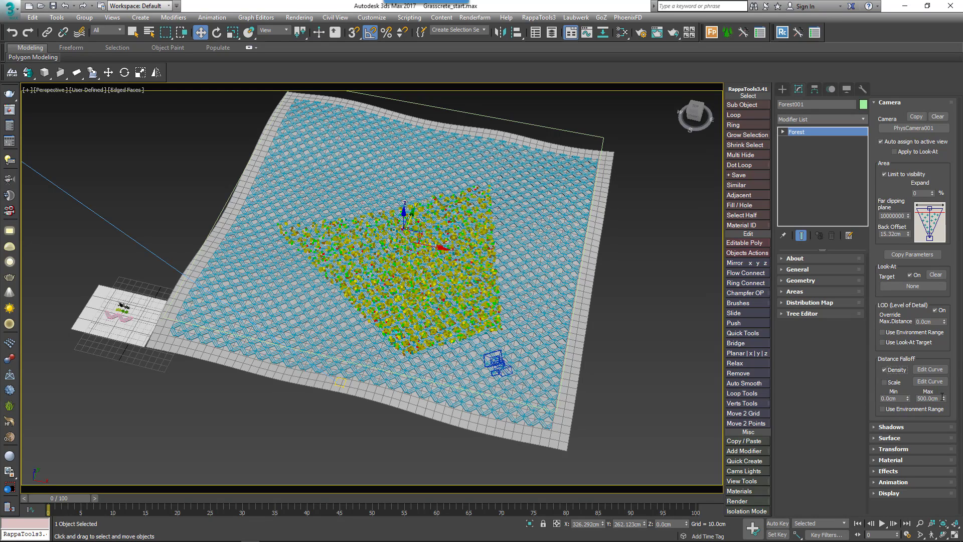
left_click(945, 400)
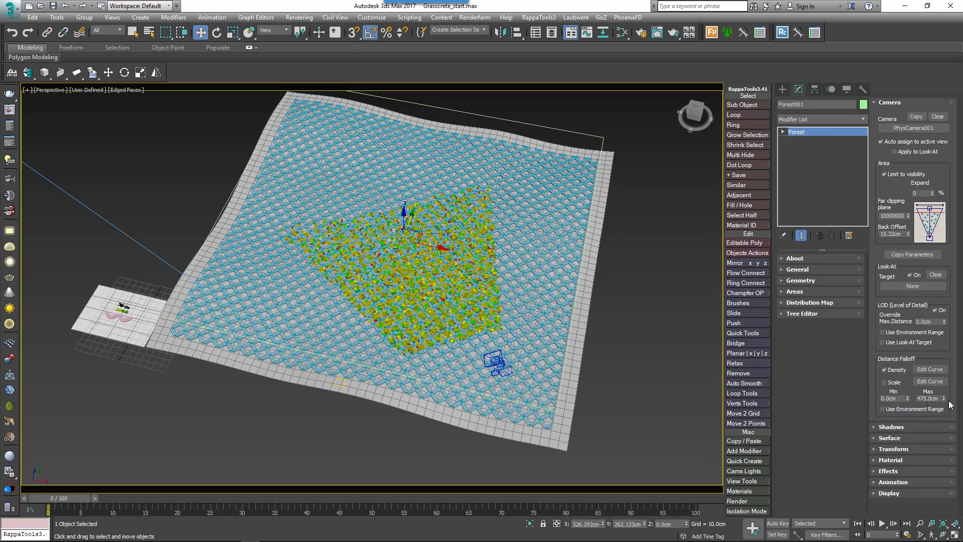